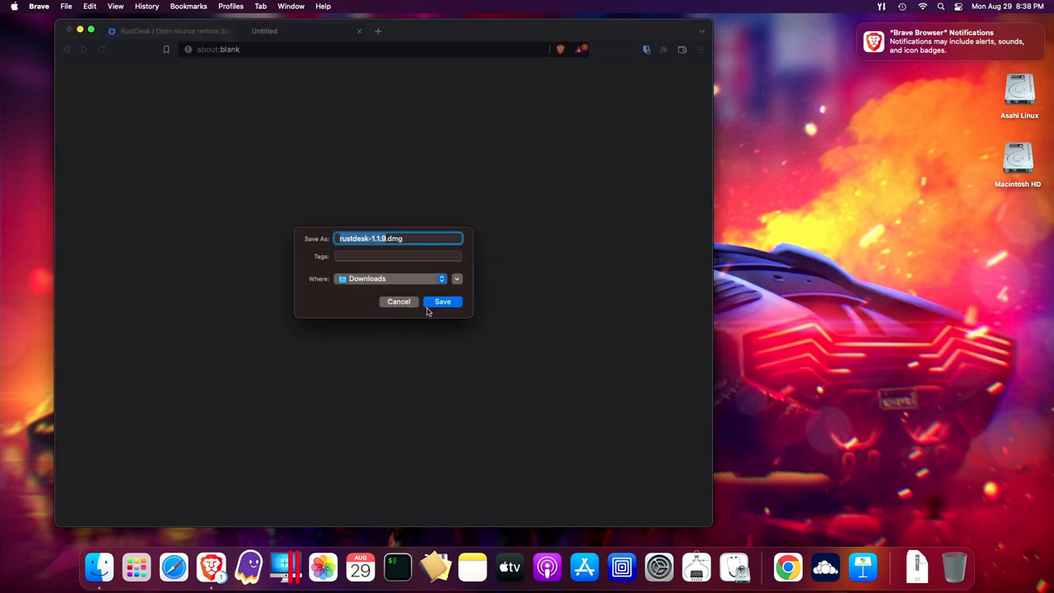
- Save rustdesk-1.1.9.dmg to Downloads so the installer disk image mounts
click(442, 302)
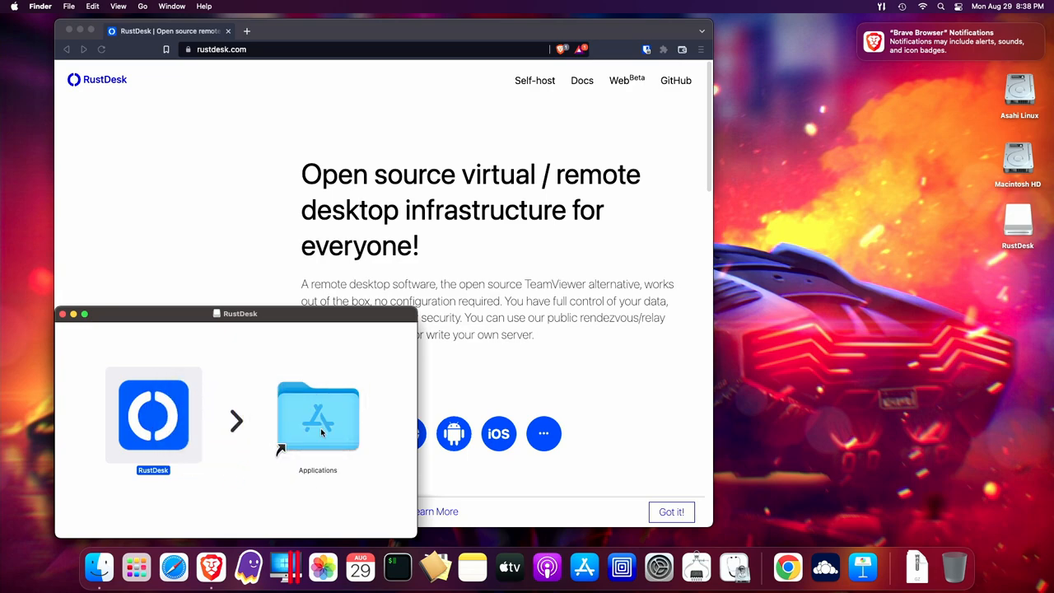
- Launch RustDesk from the Applications folder and approve the Internet-download warning
double_click(317, 415)
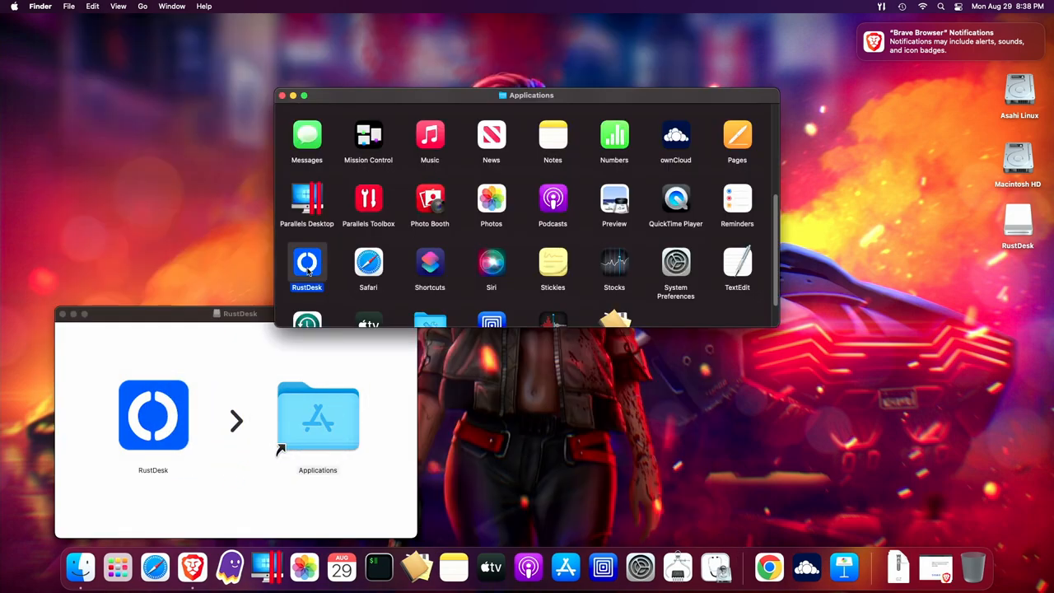
double_click(307, 262)
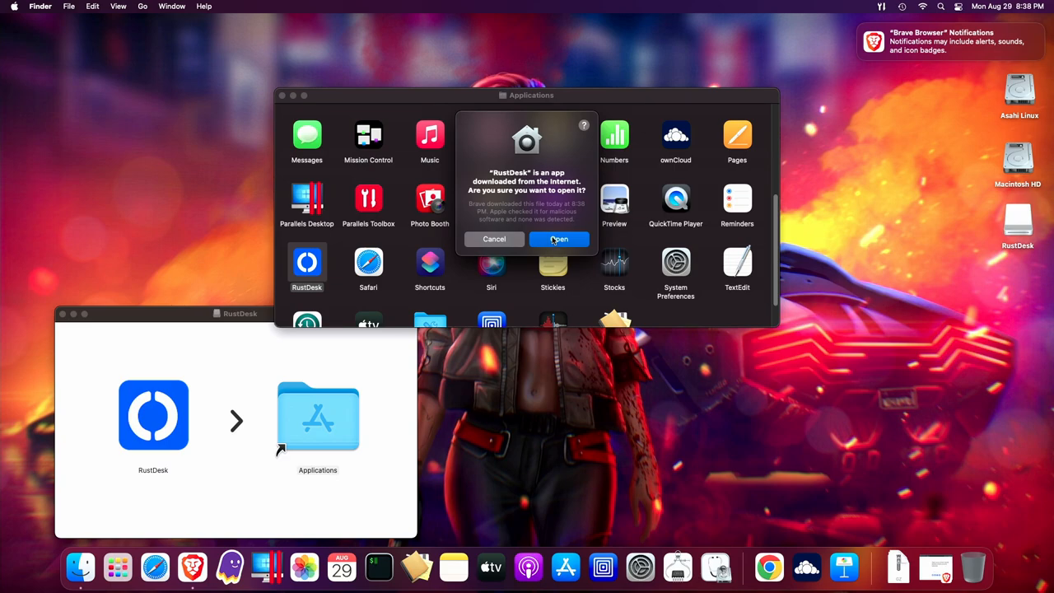
click(559, 239)
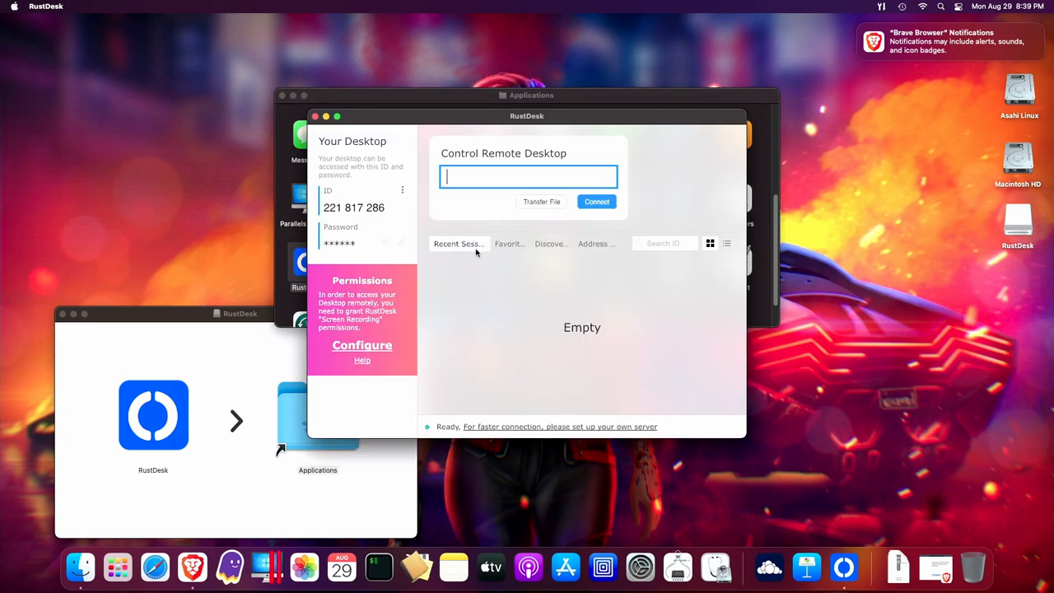
mouse_move(363, 347)
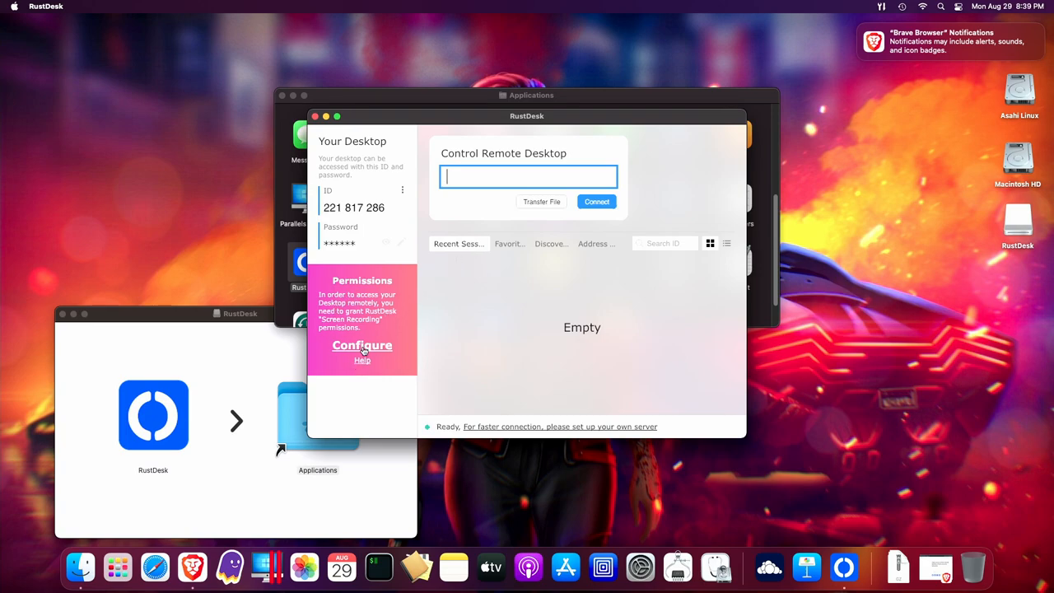
mouse_move(382, 316)
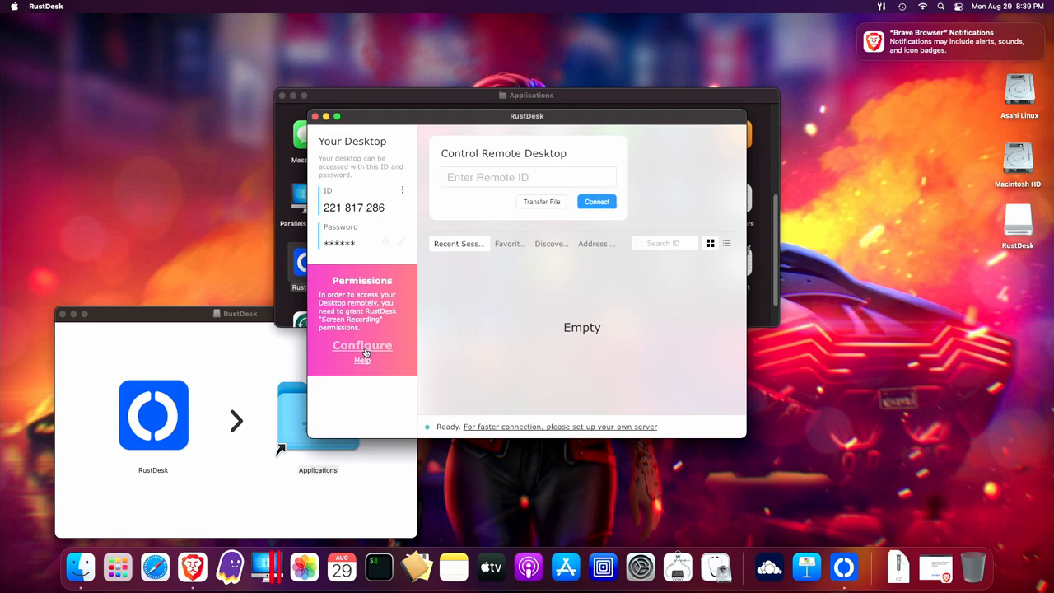
- Start configuring the Screen Recording permission from RustDesk's Permissions panel
click(362, 346)
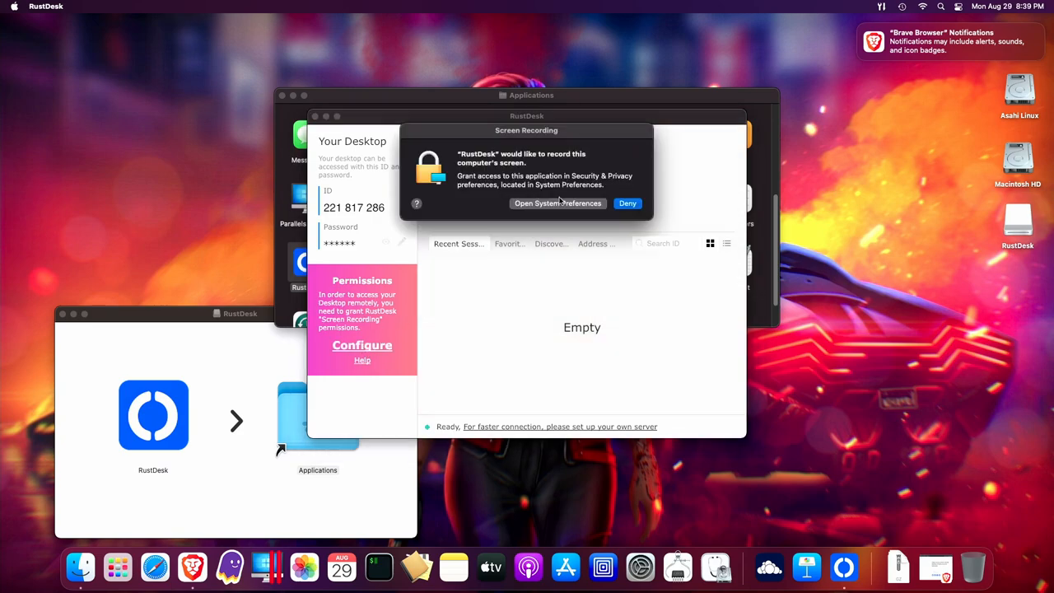
- Unlock Security & Privacy and allow RustDesk under Screen Recording and Accessibility
click(557, 204)
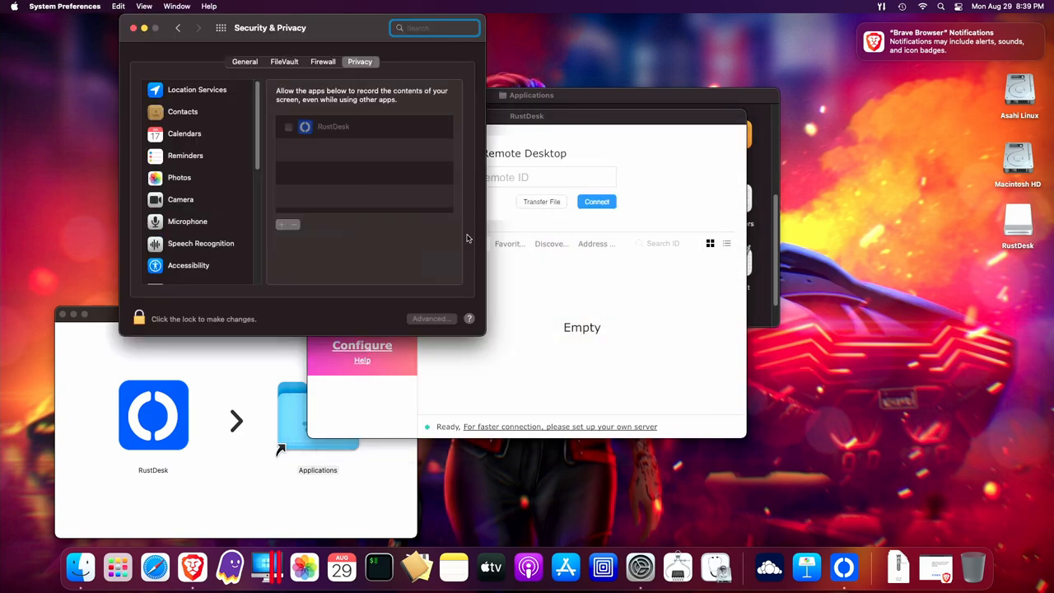
click(138, 320)
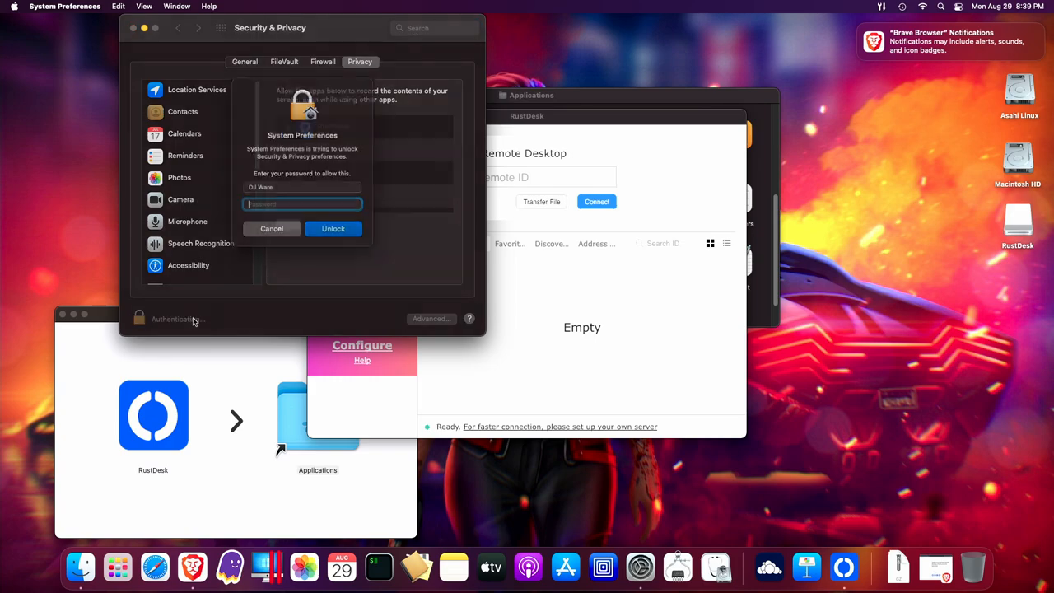
click(333, 227)
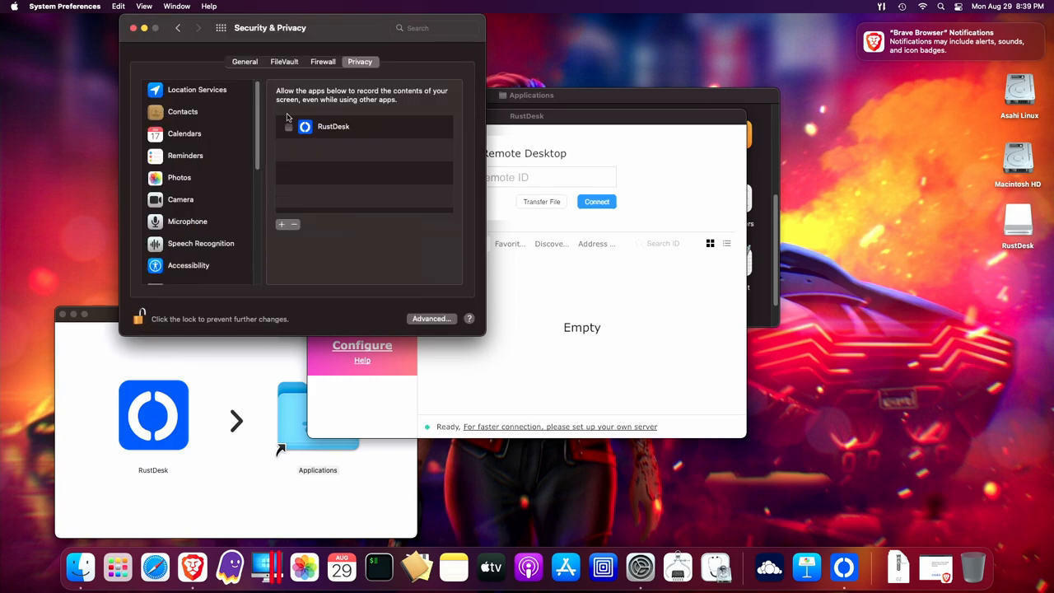
click(287, 125)
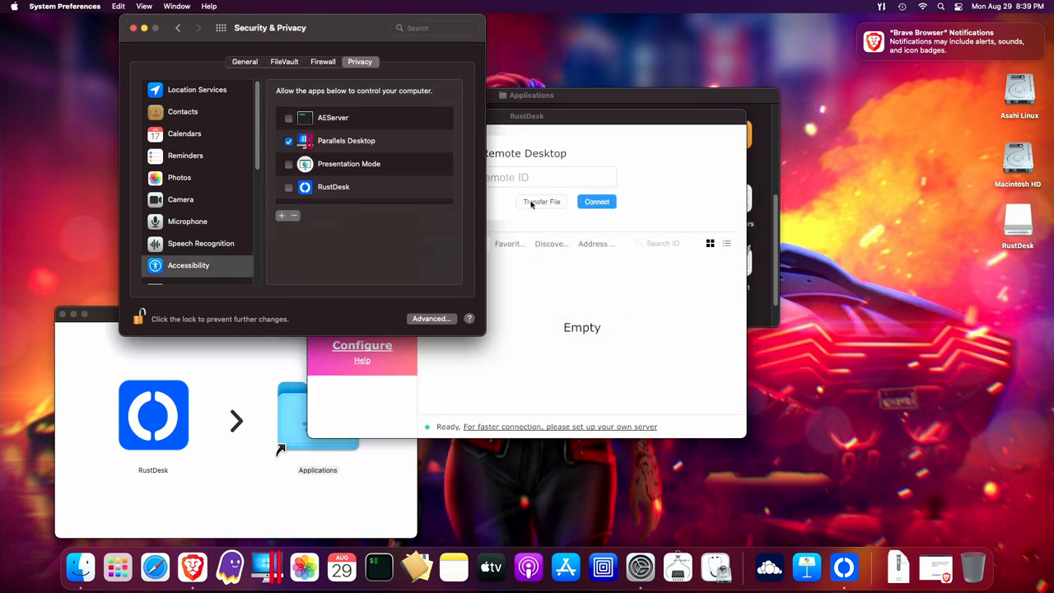
click(288, 187)
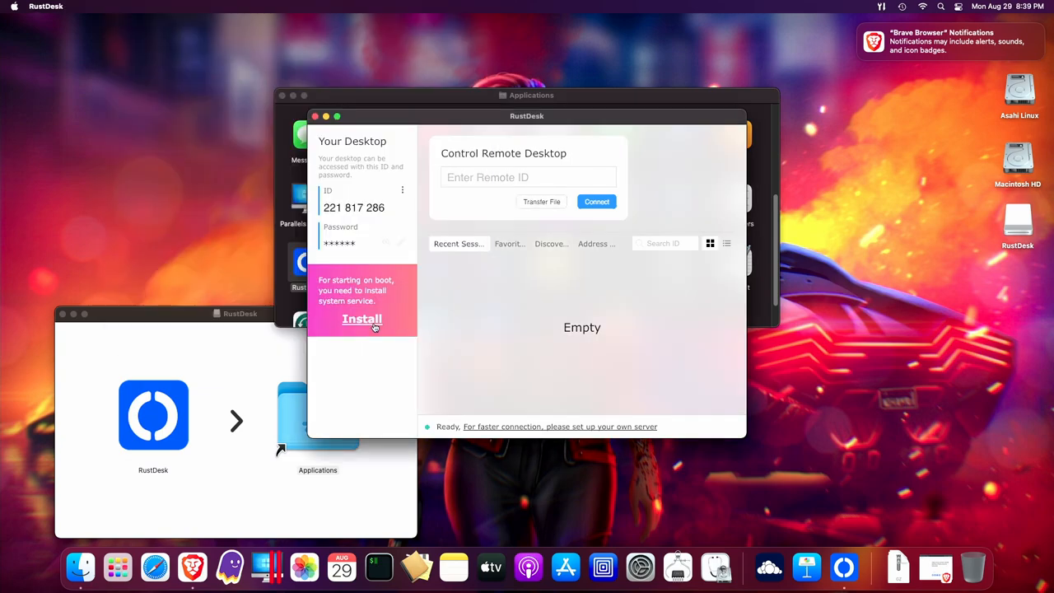
- Install the RustDesk daemon and agent service with the admin password
click(363, 320)
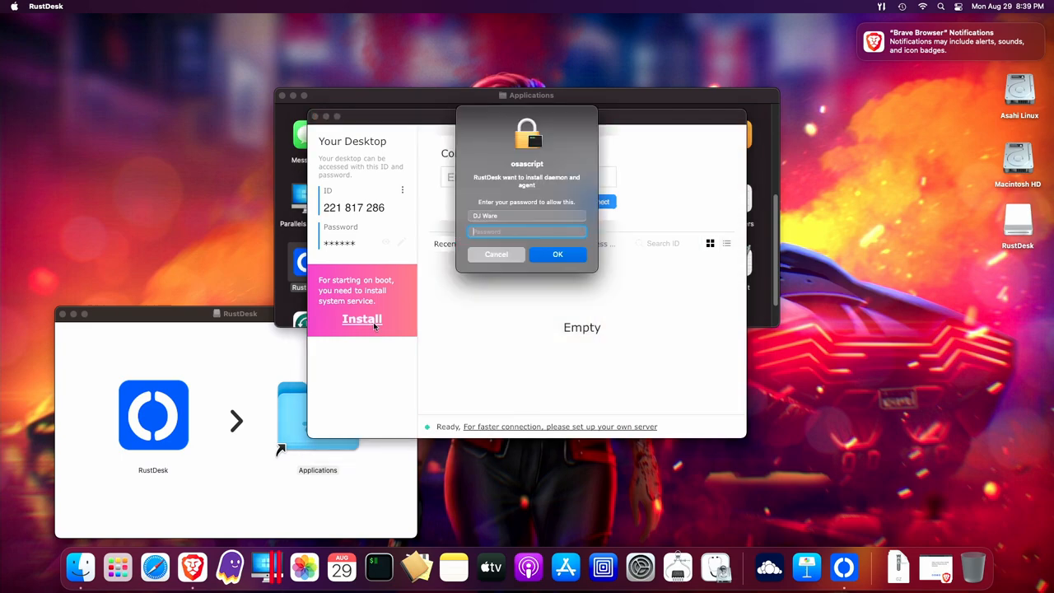
mouse_move(422, 298)
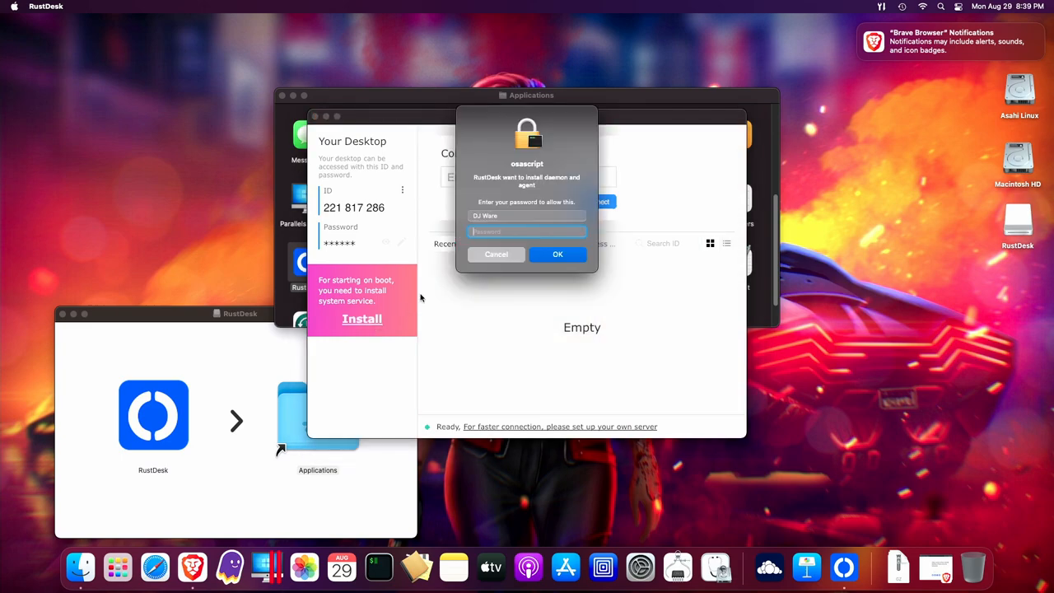
click(557, 254)
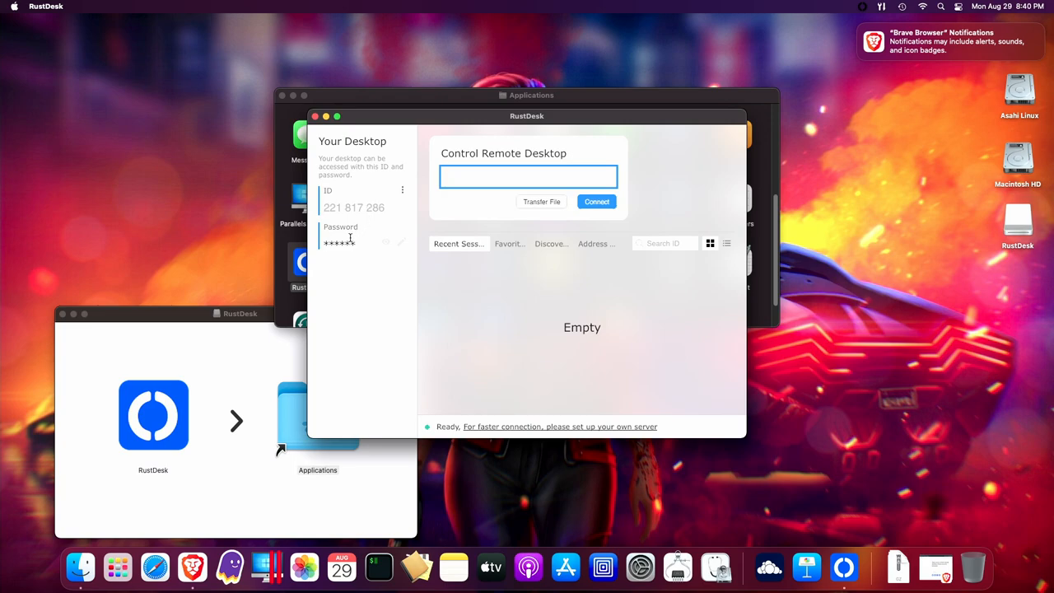
click(390, 242)
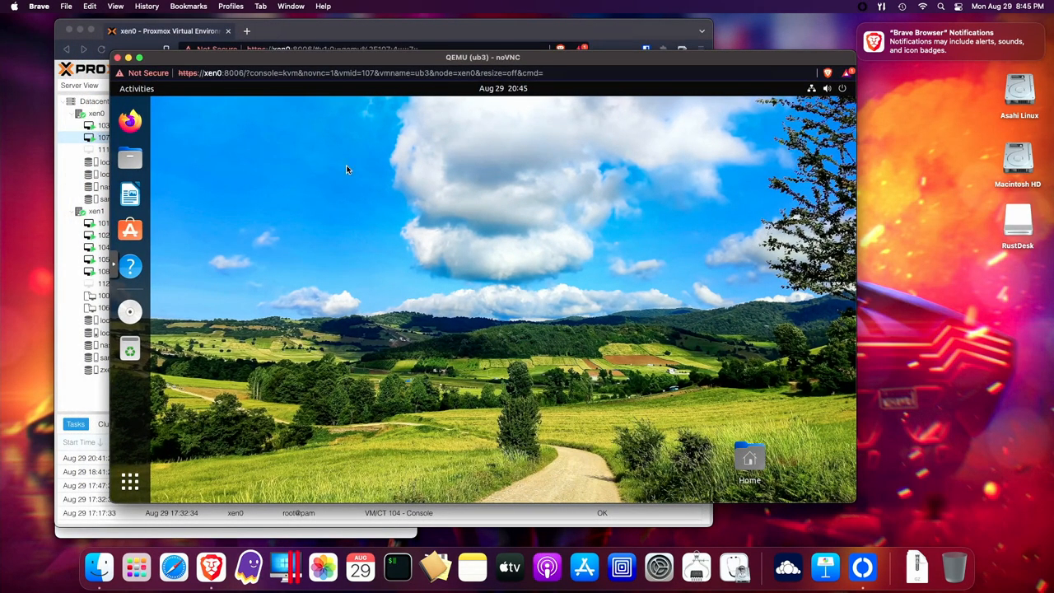
mouse_move(336, 176)
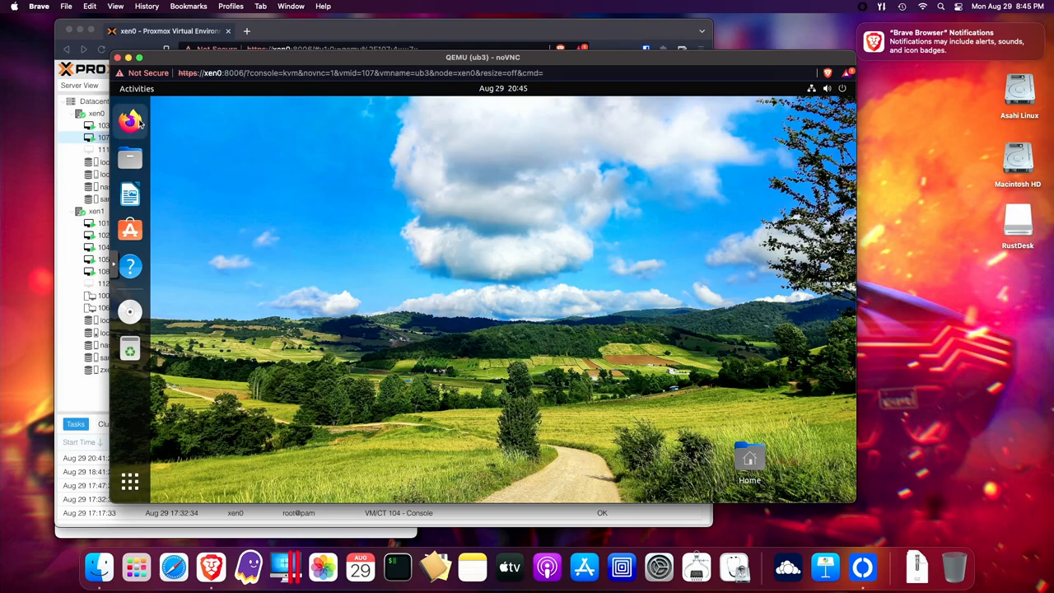
- Search for 'rustdesk' in Firefox and open the rustdesk.com result
click(131, 122)
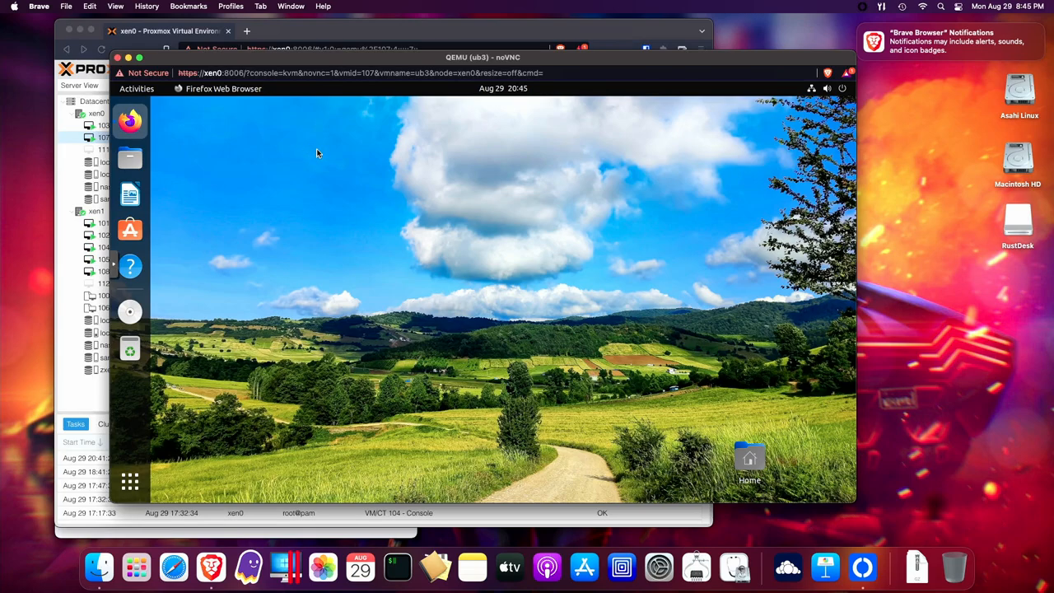
click(130, 122)
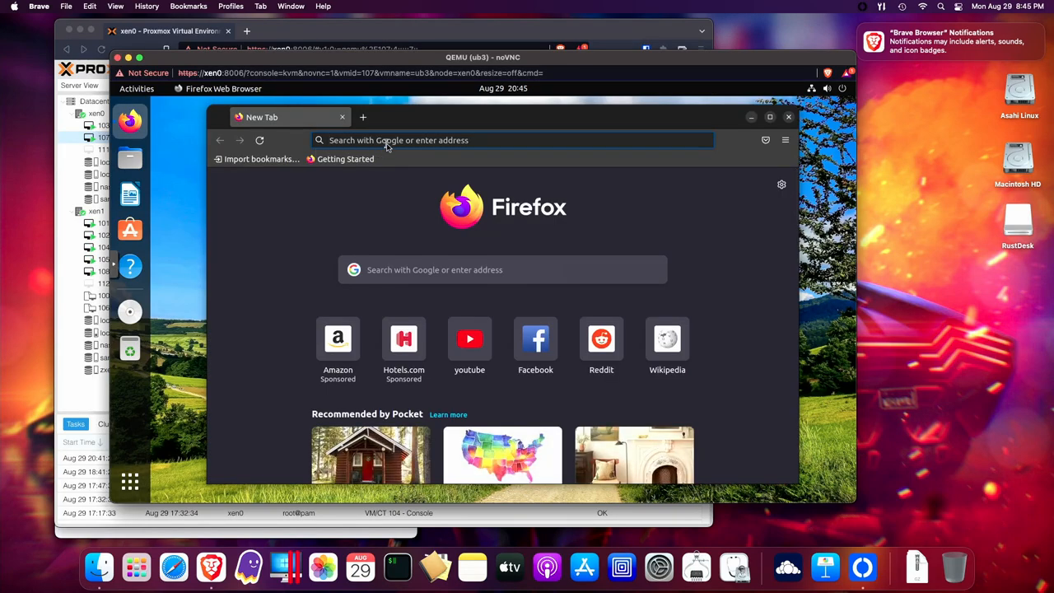
text(rustdesk)
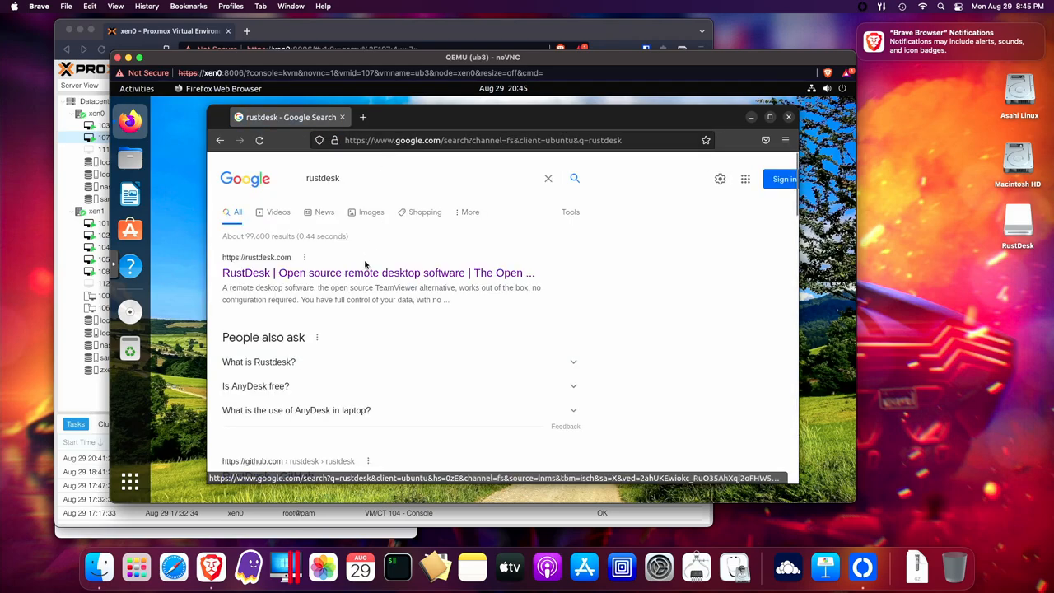
click(370, 274)
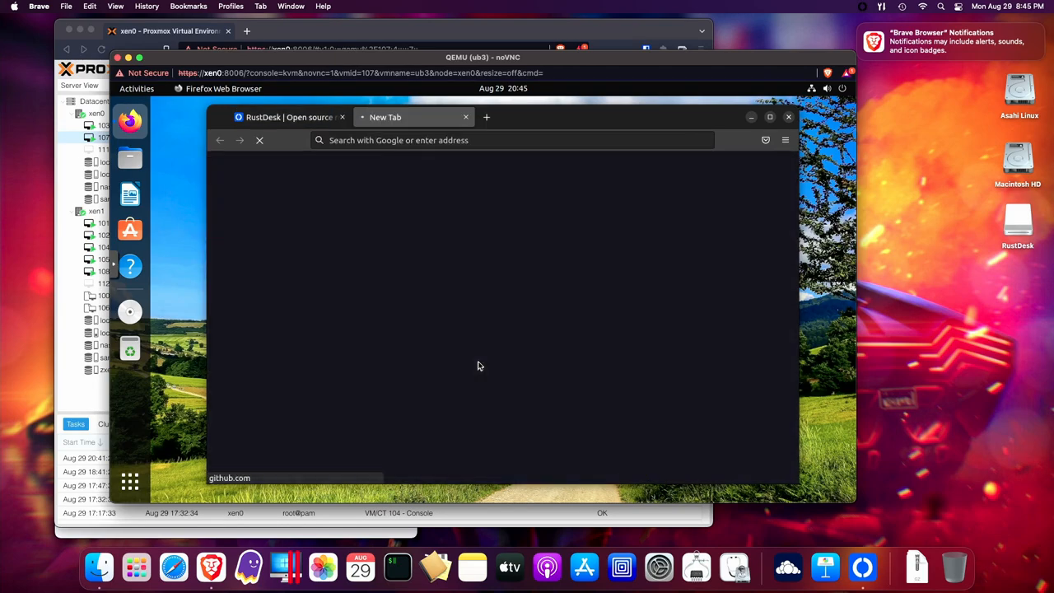
- Reveal the downloaded rustdesk-1.1.9.deb in its Downloads folder
click(491, 361)
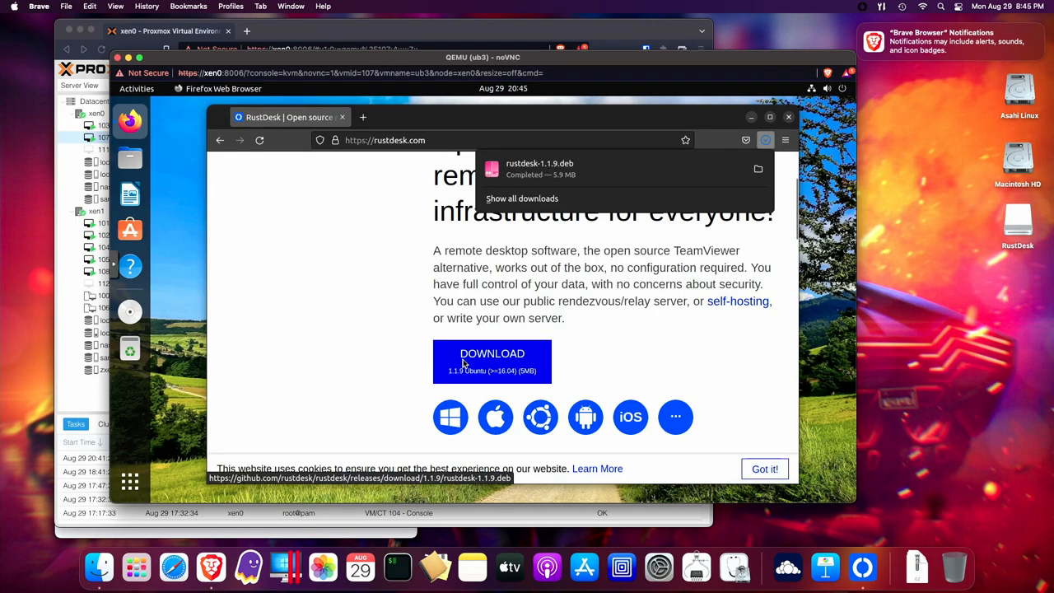
right_click(541, 168)
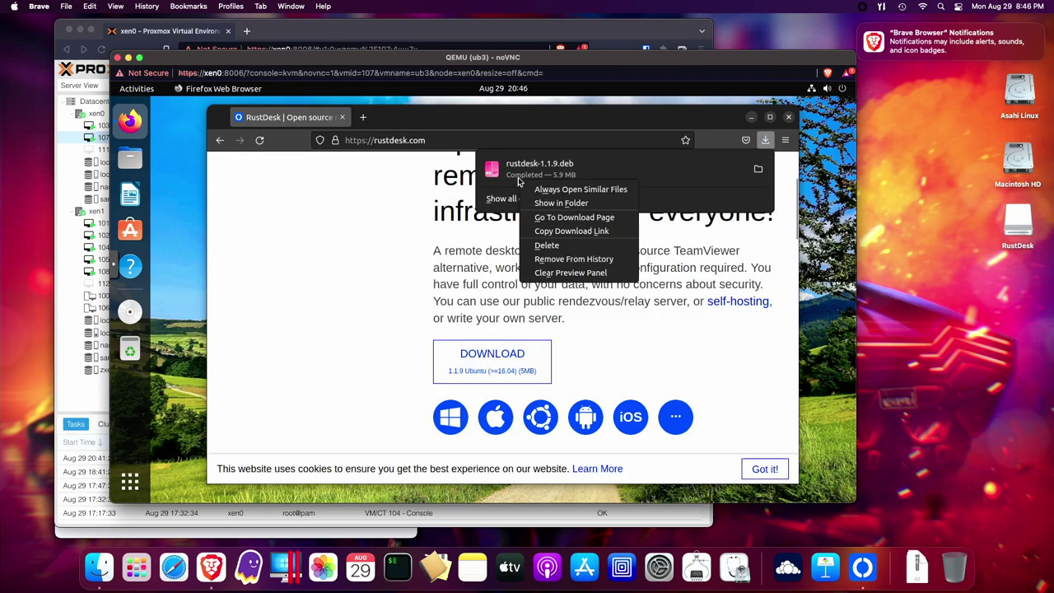
click(560, 203)
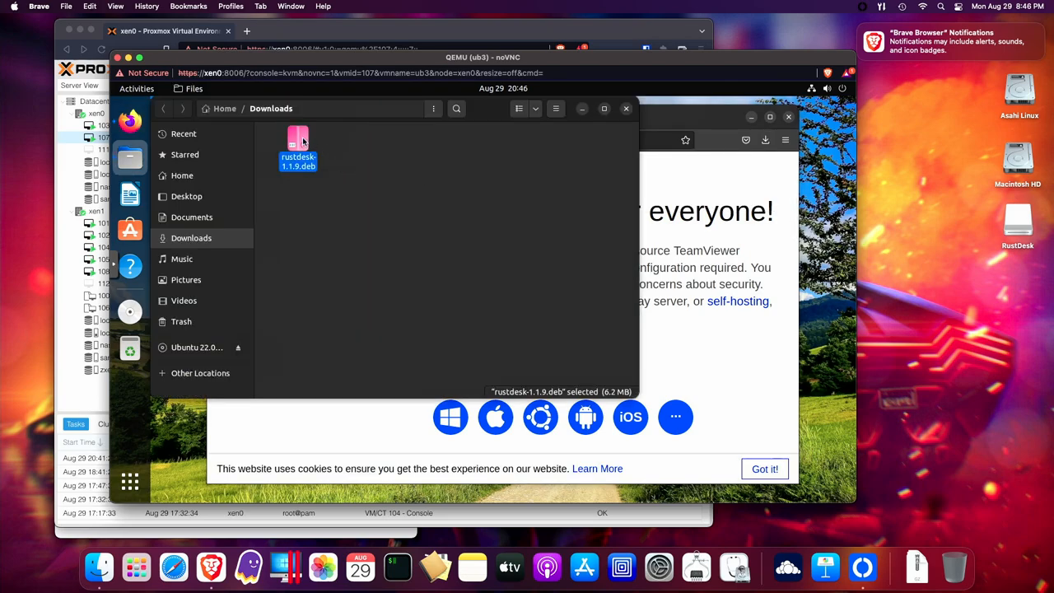
- Open rustdesk-1.1.9.deb with Software Install and install the package
right_click(298, 145)
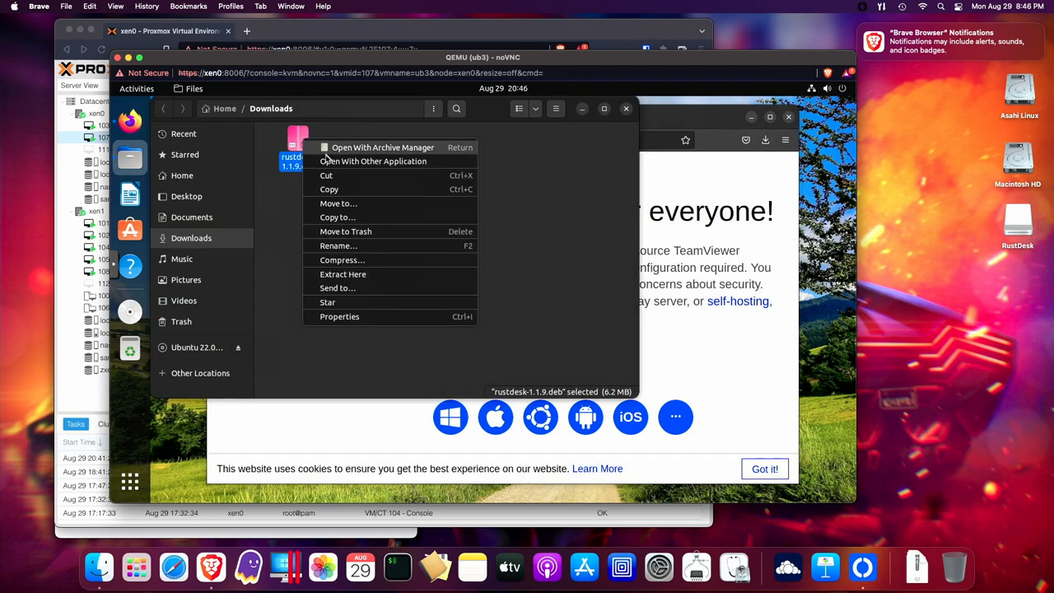
click(376, 162)
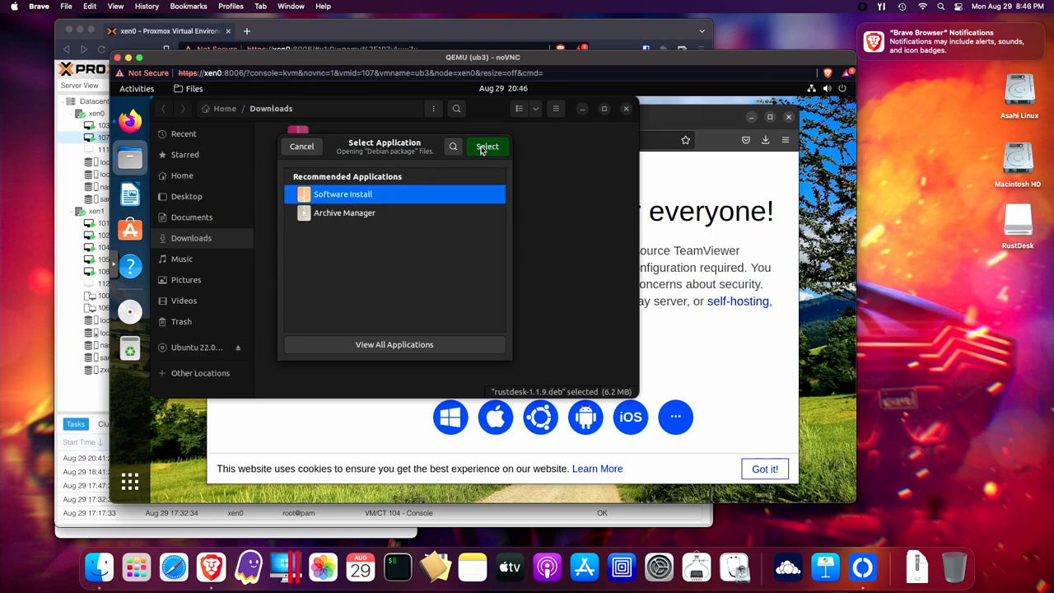
click(487, 145)
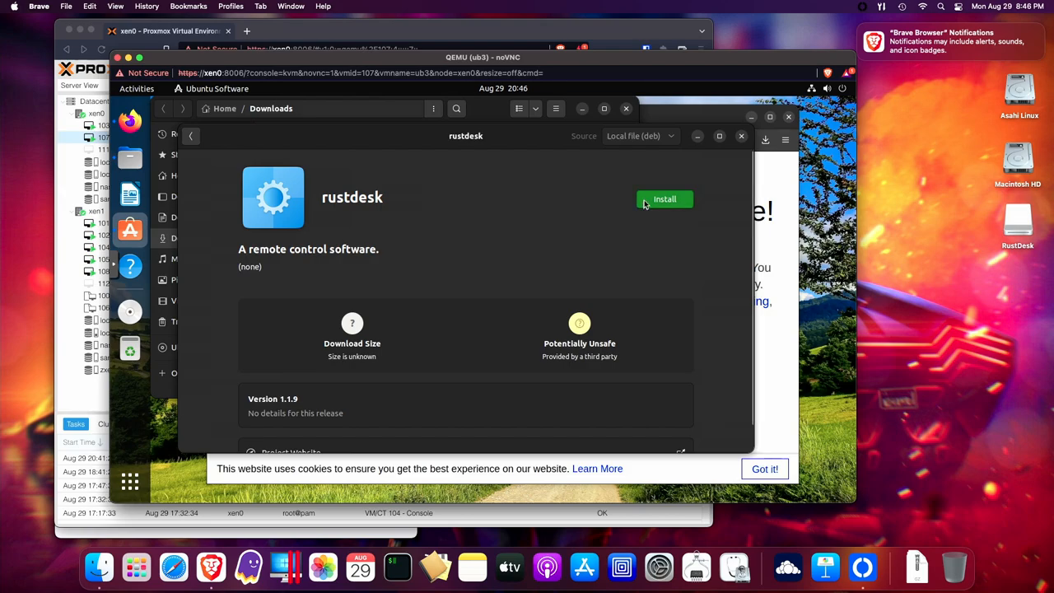
click(664, 197)
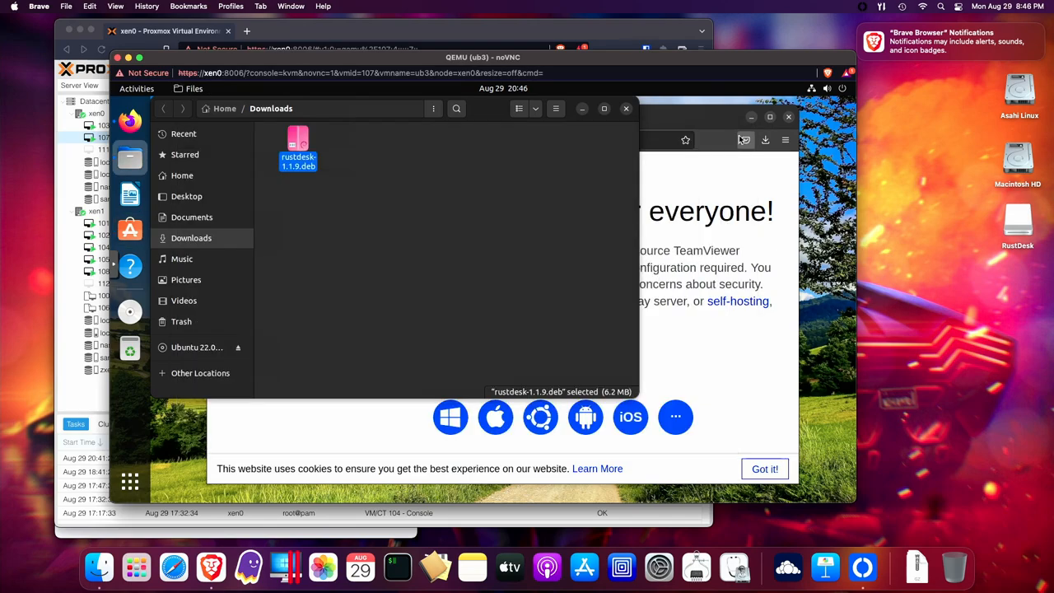
mouse_move(326, 310)
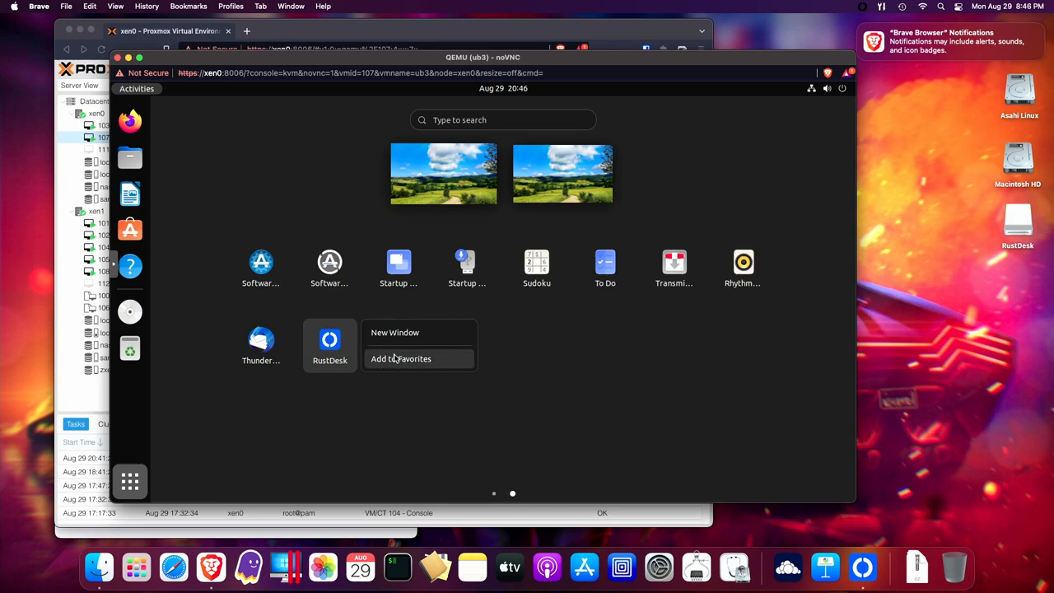
- Pin RustDesk to favorites, launch it showing its ID, then show the application grid
click(402, 359)
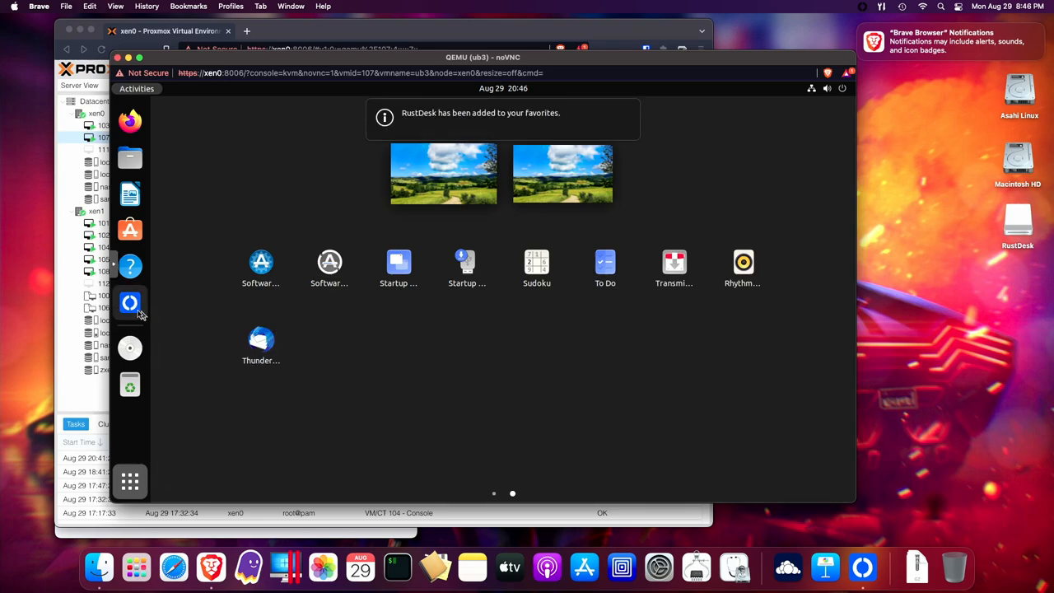
click(129, 303)
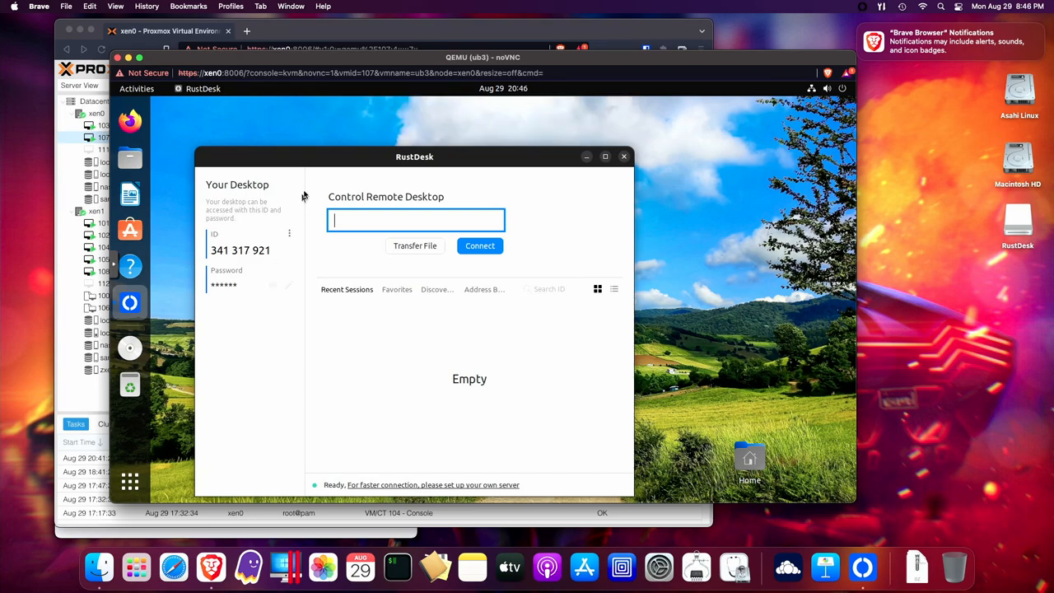
drag(416, 156, 477, 133)
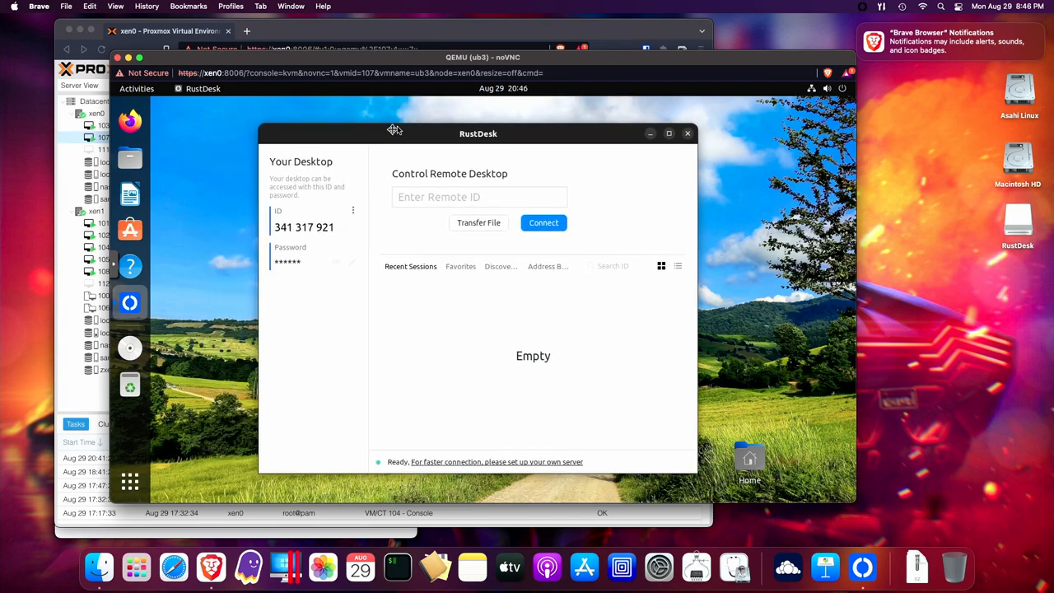
click(479, 198)
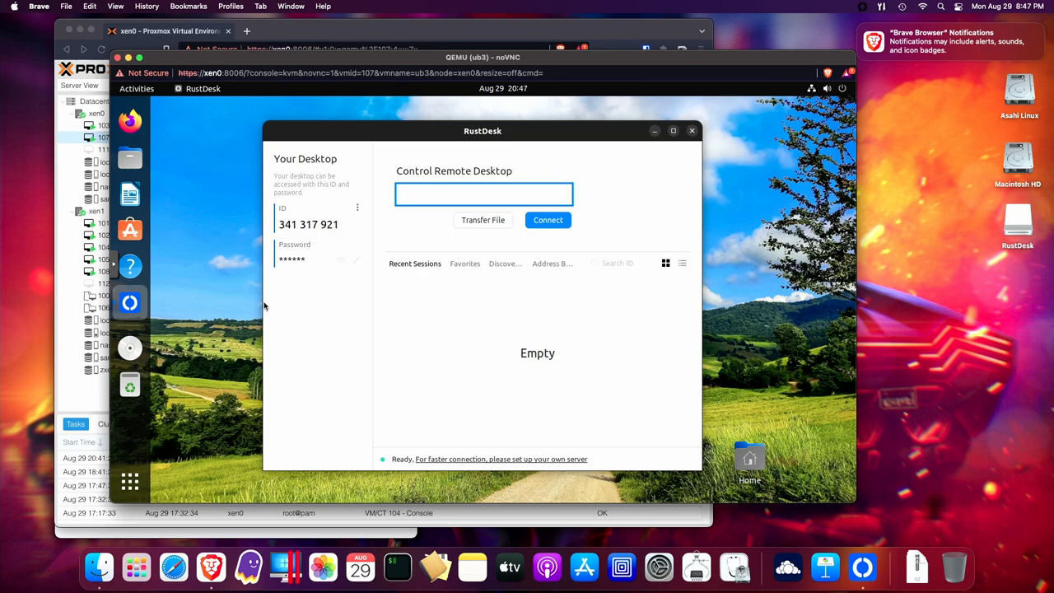
mouse_move(129, 481)
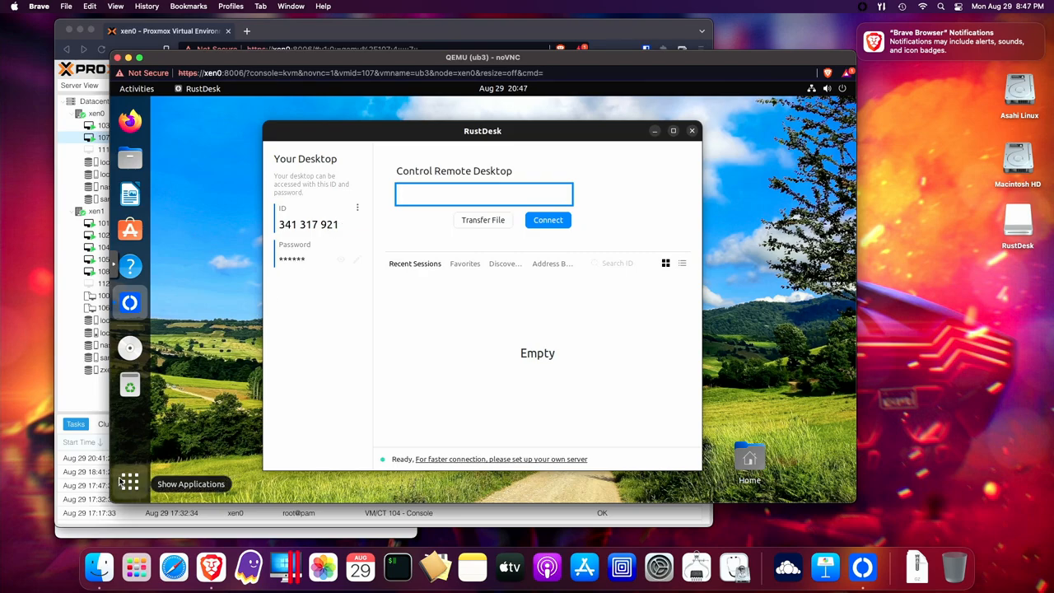
click(128, 481)
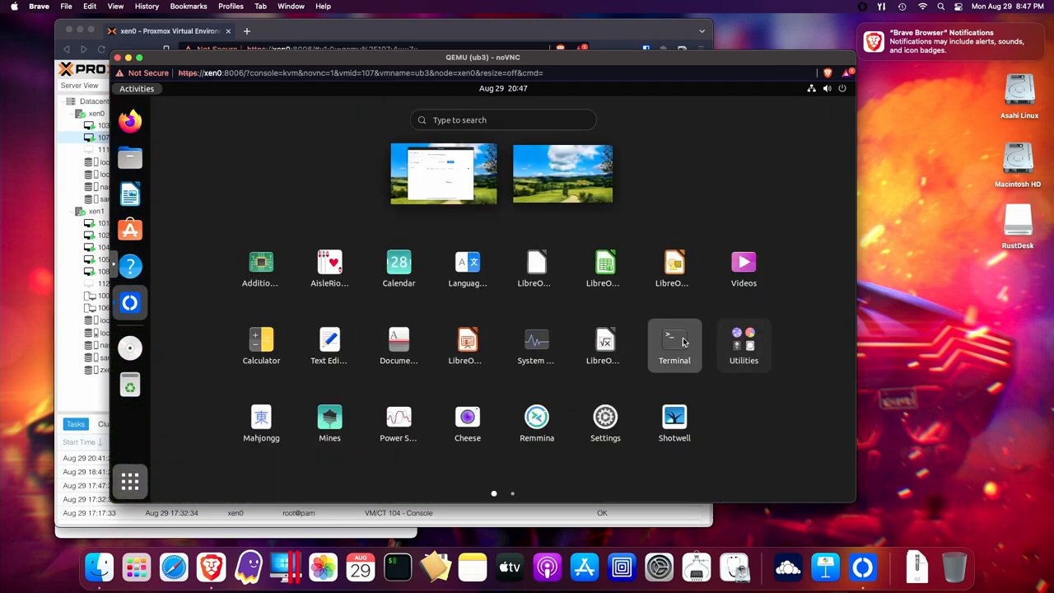
- View /etc/gdm3/custom.conf in Terminal confirming WaylandEnable=false, then quit the pager
click(674, 344)
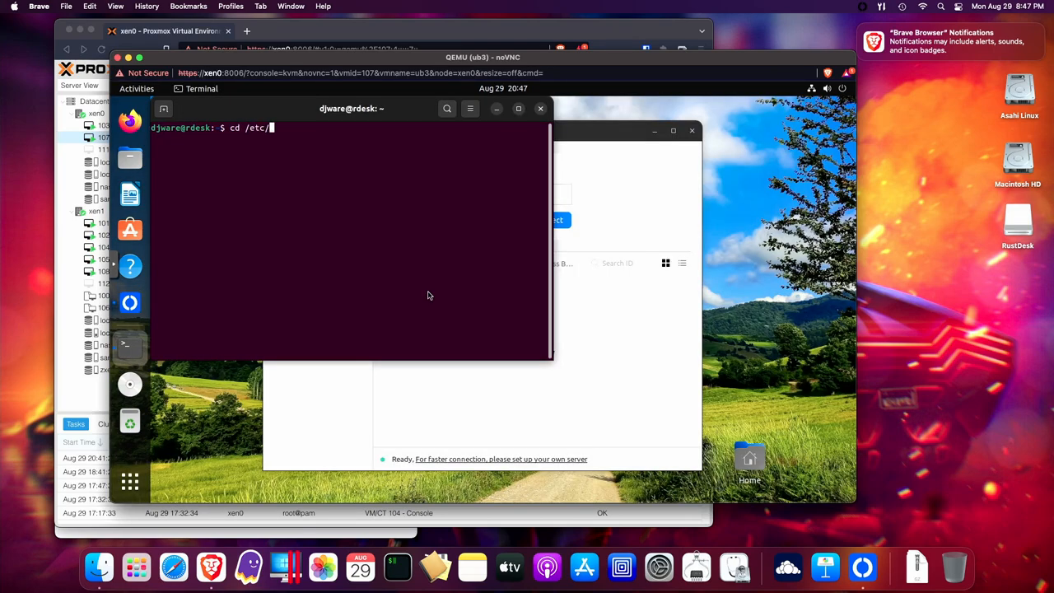
text(gdm3)
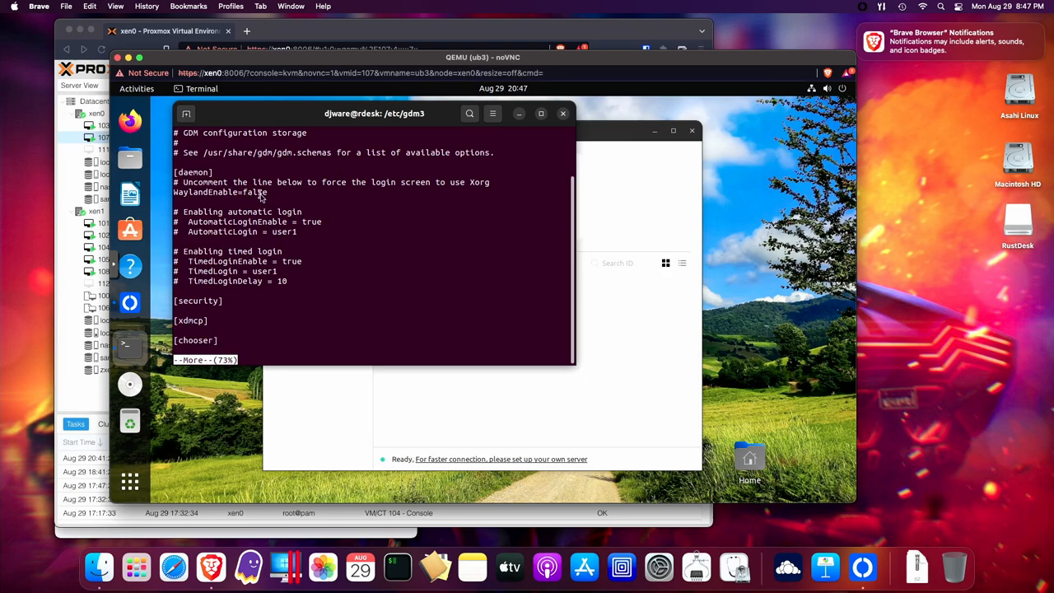
mouse_move(323, 308)
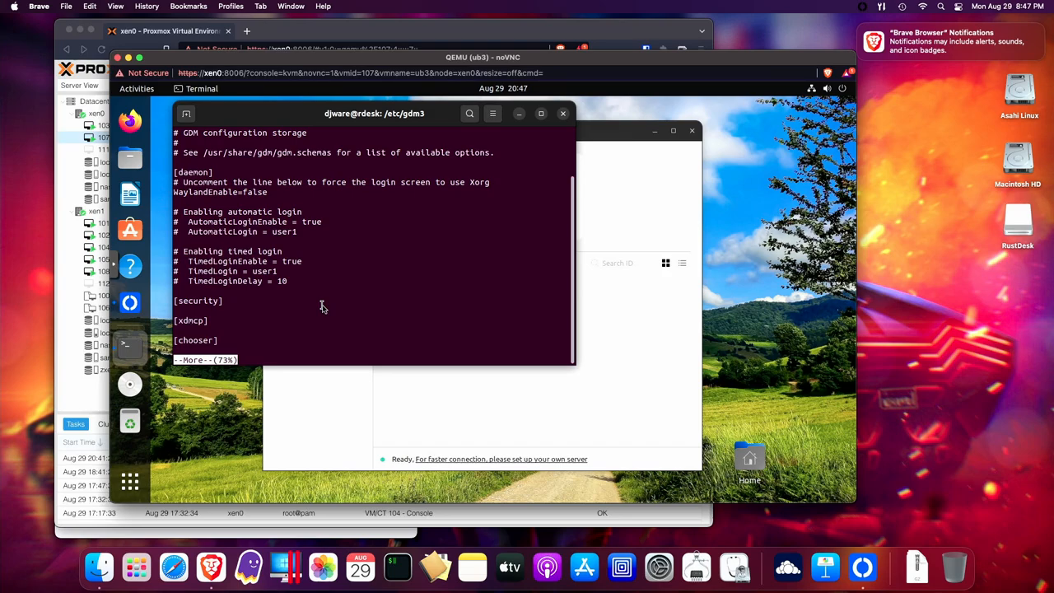
key(q)
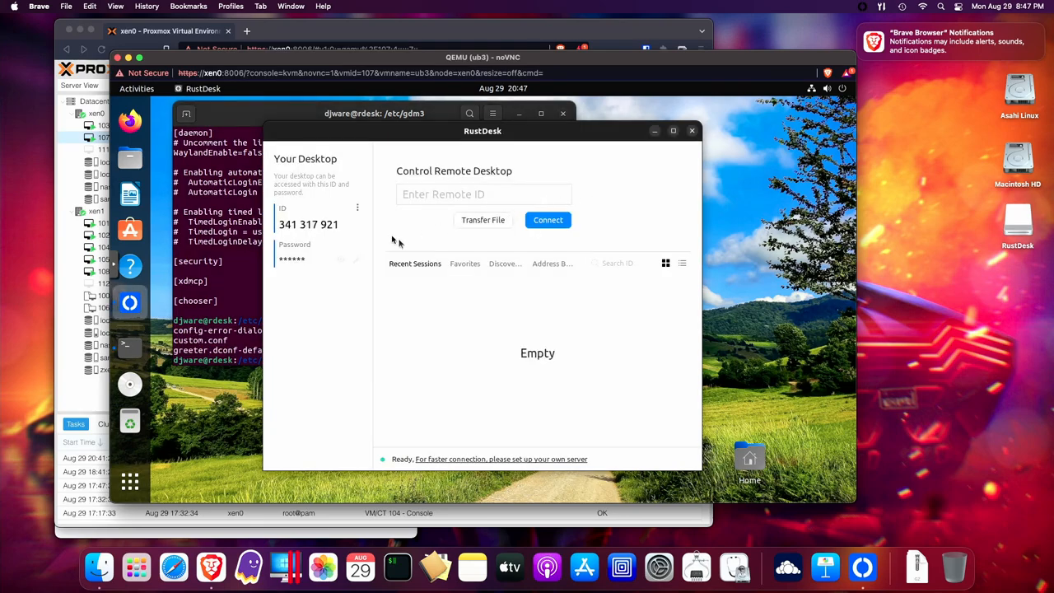
mouse_move(306, 278)
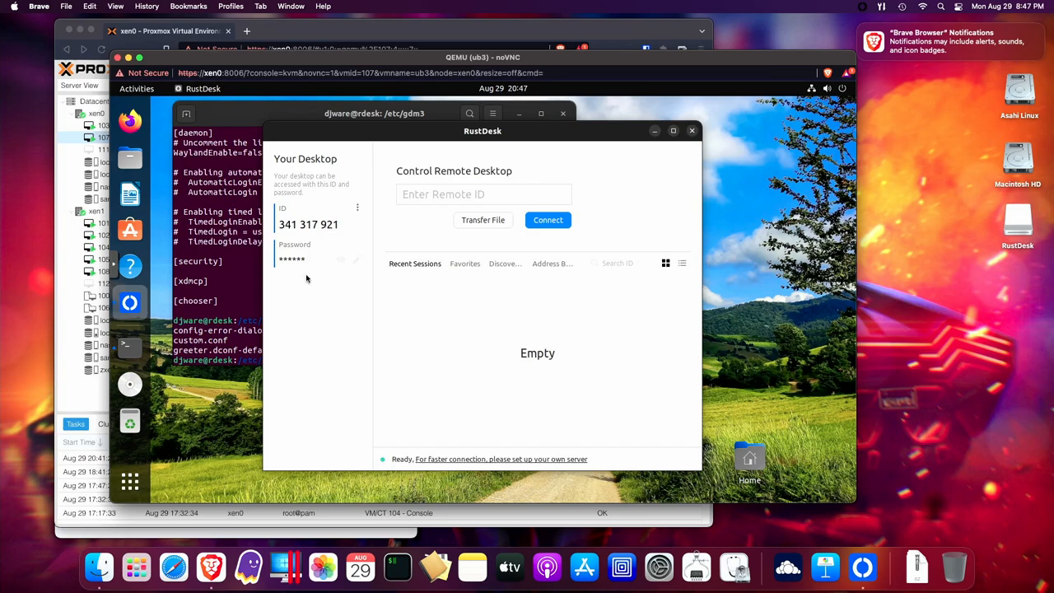
- Connect the Mac RustDesk client to remote ID 341 317 921
click(340, 259)
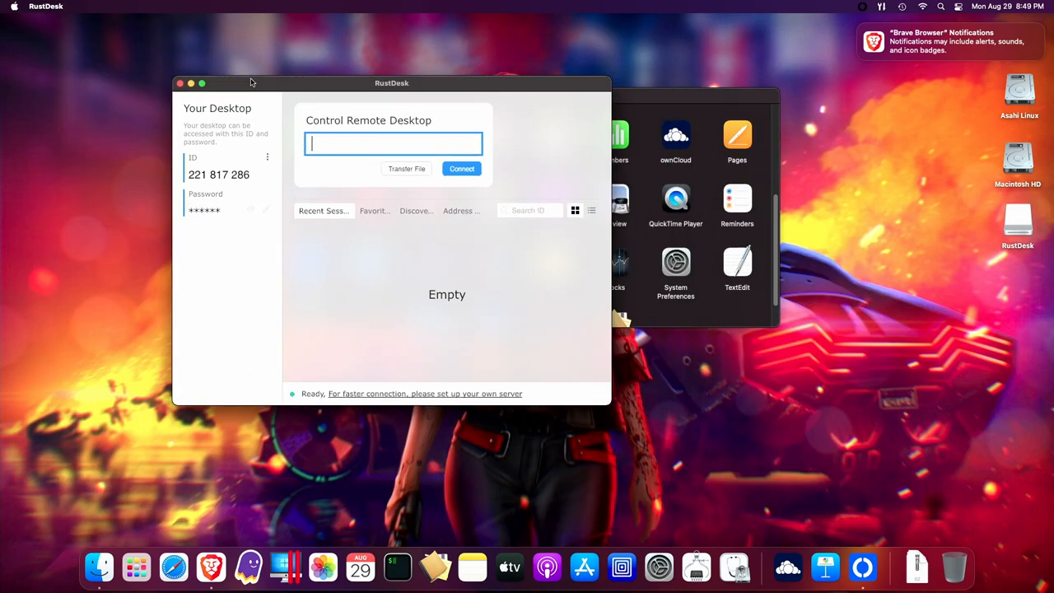
mouse_move(342, 140)
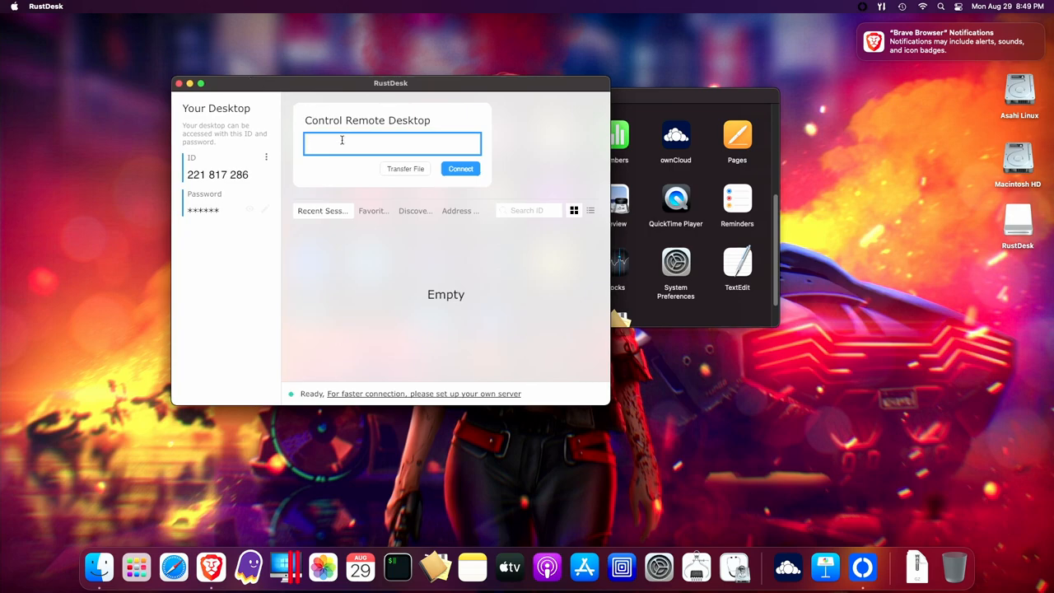
text(341 317)
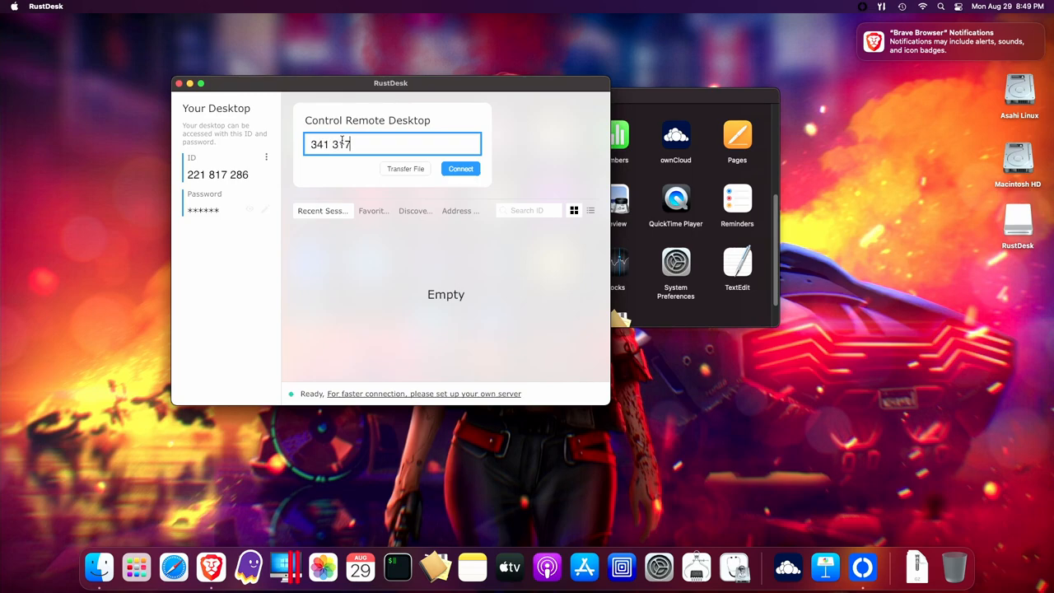
text(921)
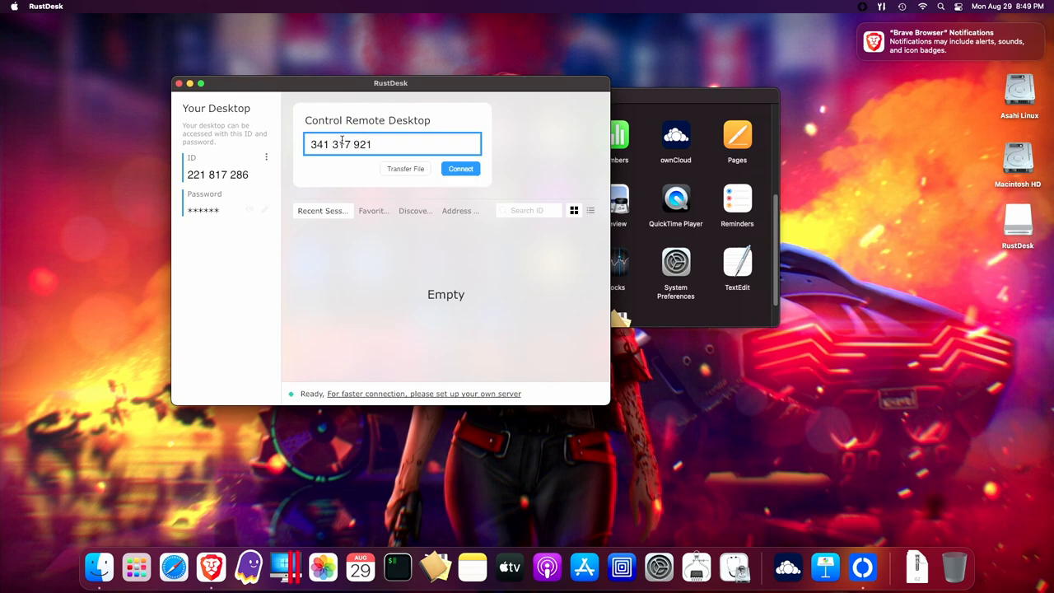
click(461, 168)
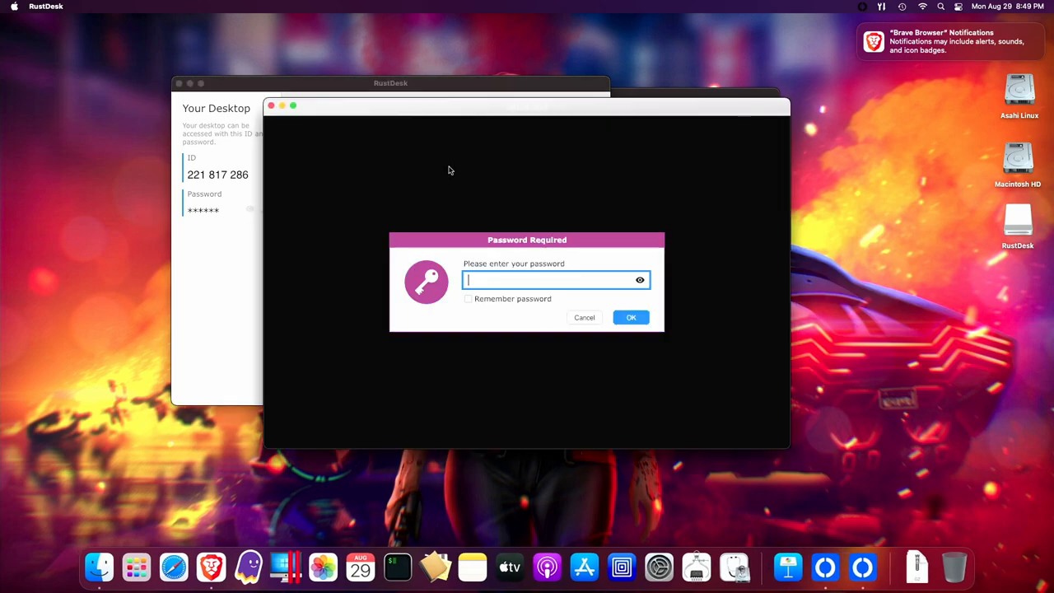
- Enter the Ubuntu machine's password to start the remote desktop session
click(547, 281)
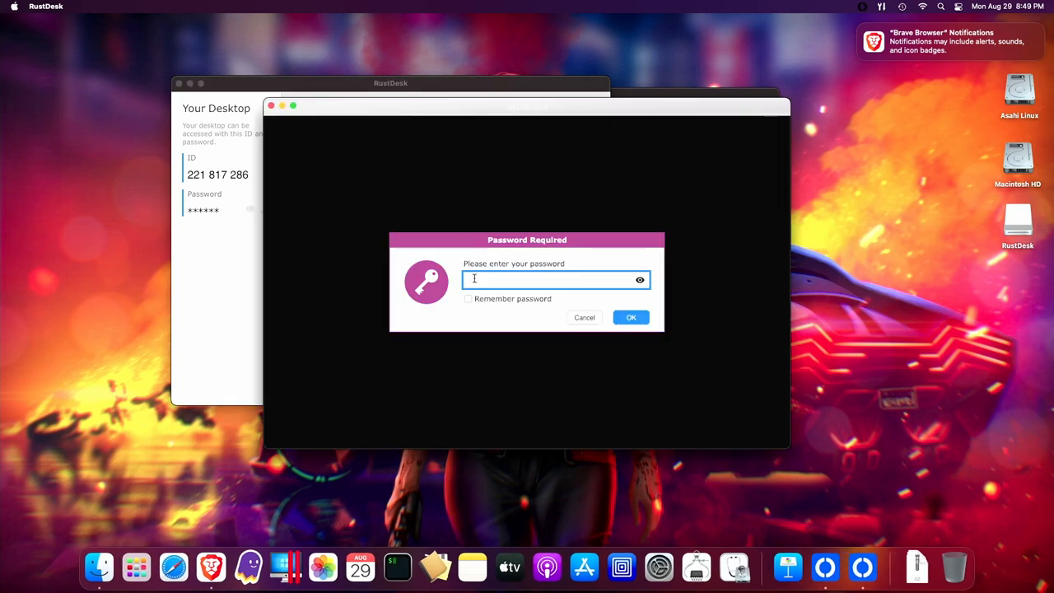
text(••)
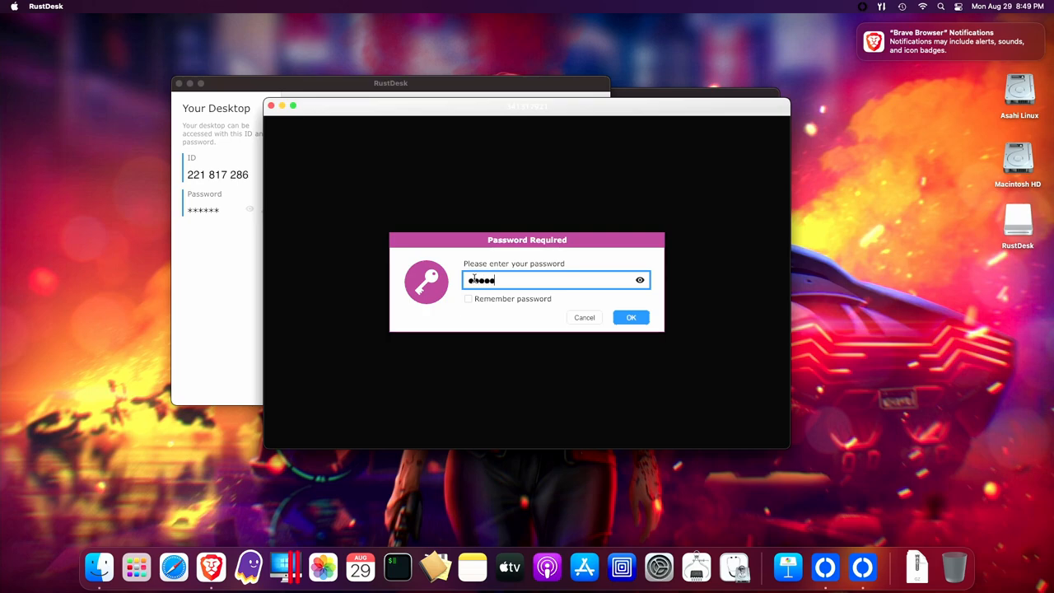
click(631, 317)
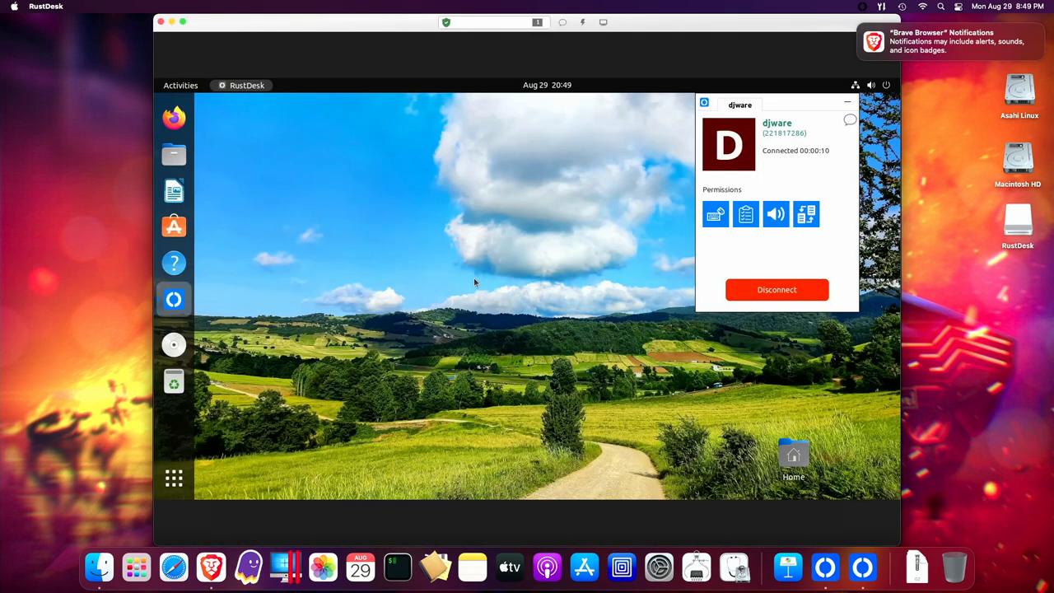
mouse_move(364, 310)
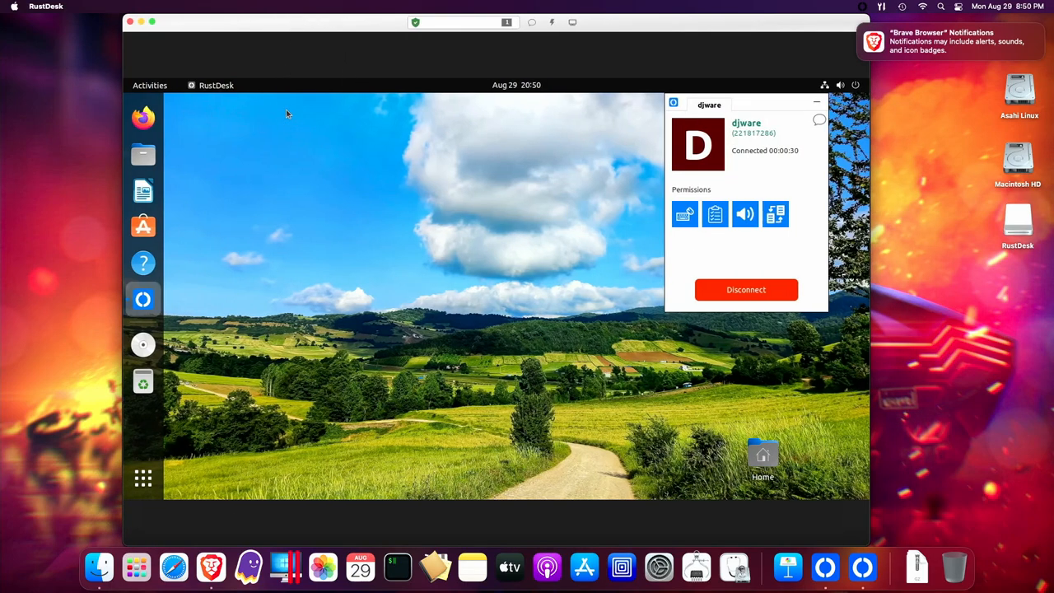
mouse_move(234, 315)
text(sudo apt install h)
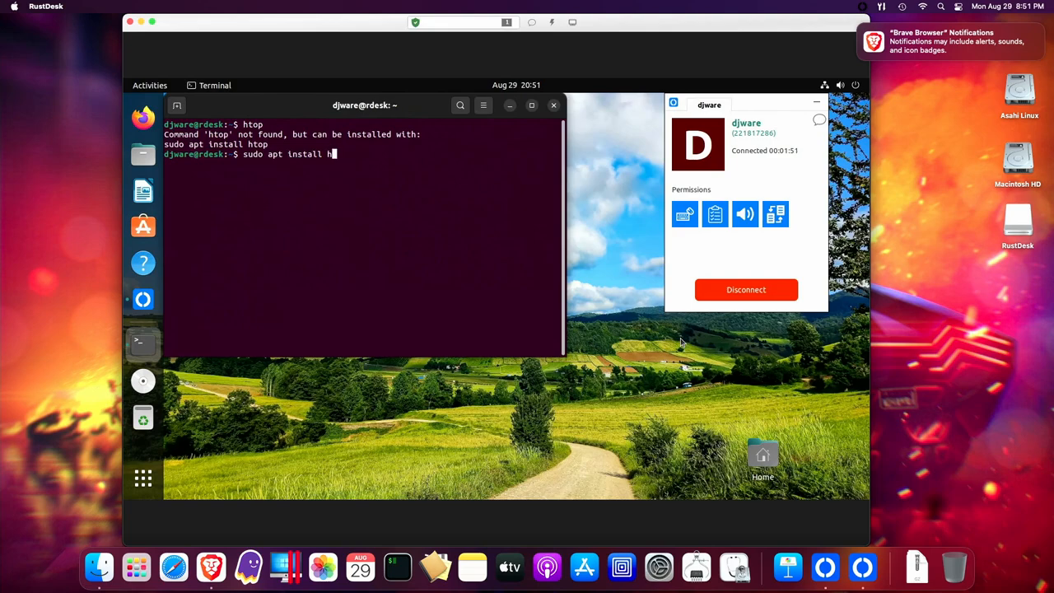
- Run 'sudo apt install htop glances neofetch' in the remote Ubuntu terminal
text(top)
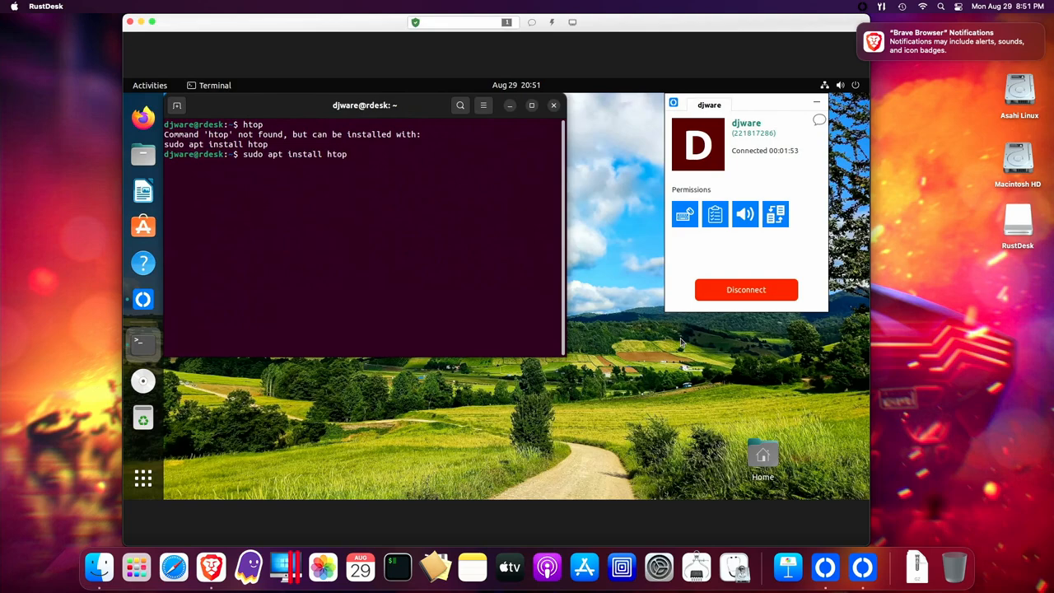
text(glances n)
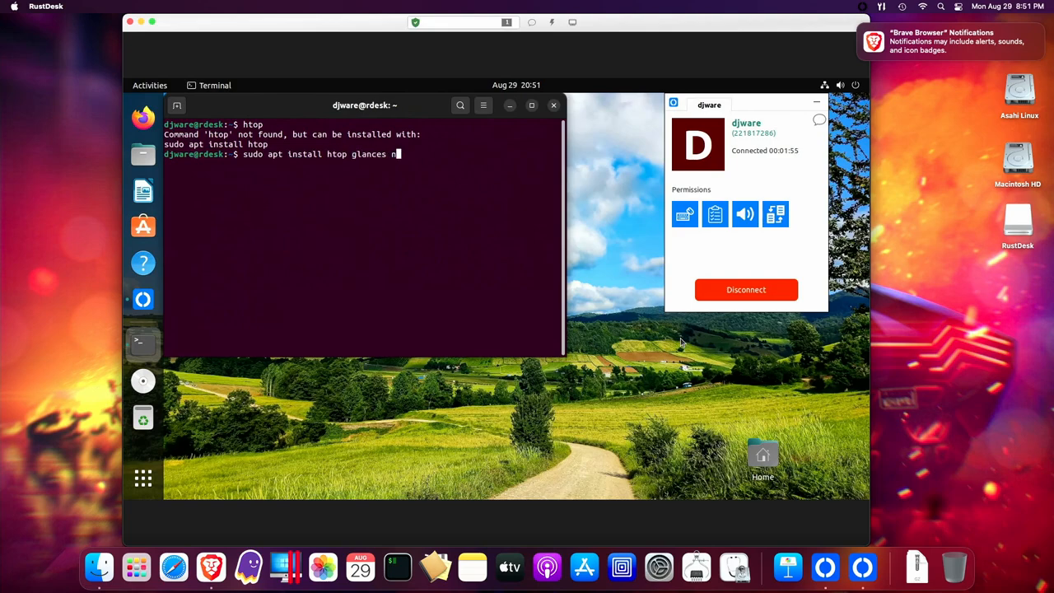
text(eofetch)
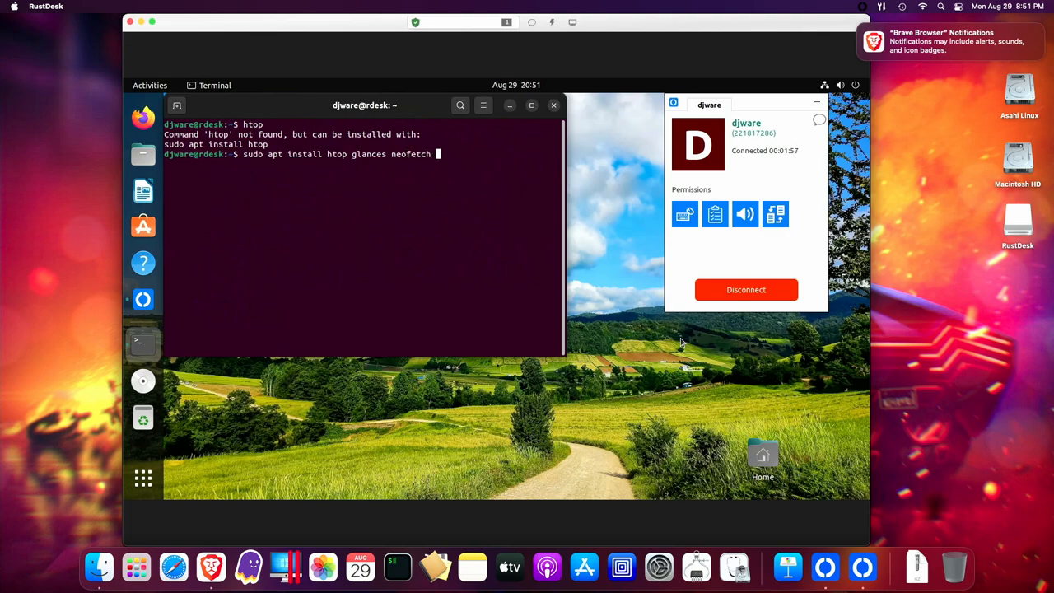
key(Return)
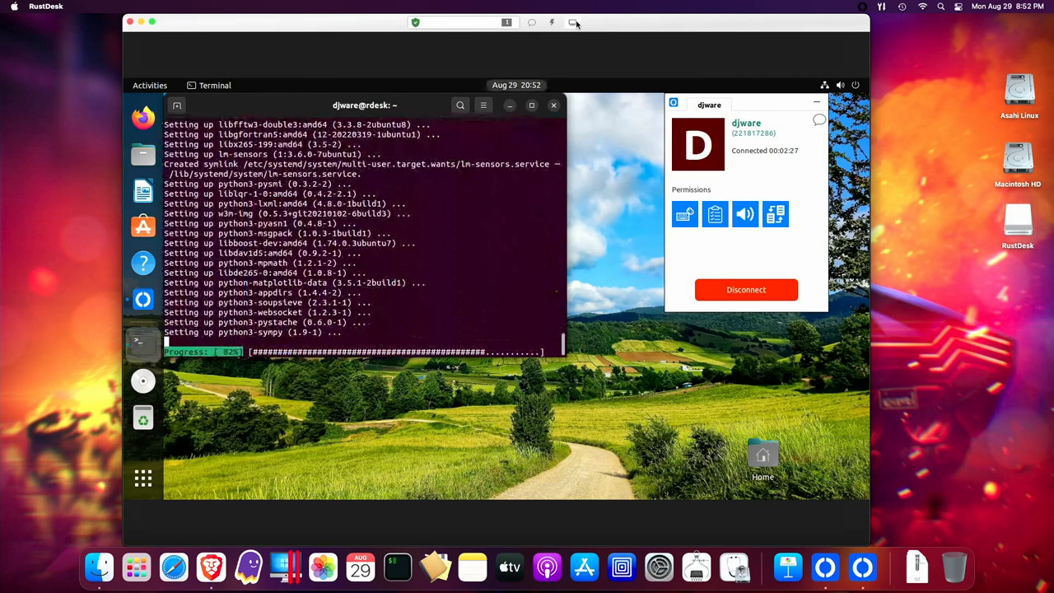
- Adjust the session display option, then start entering an htop command in the remote terminal
click(574, 23)
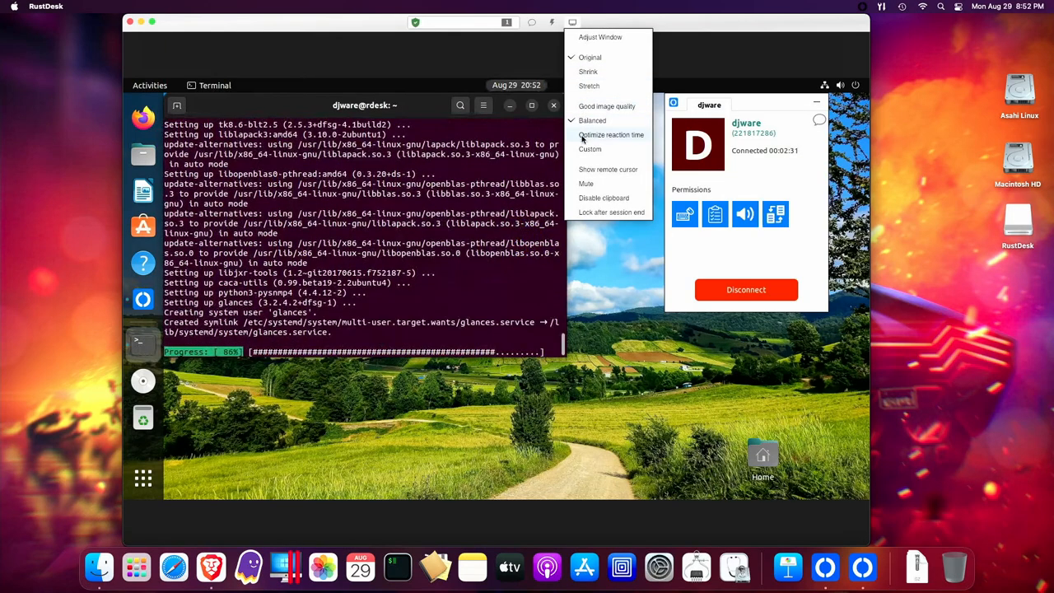
click(613, 135)
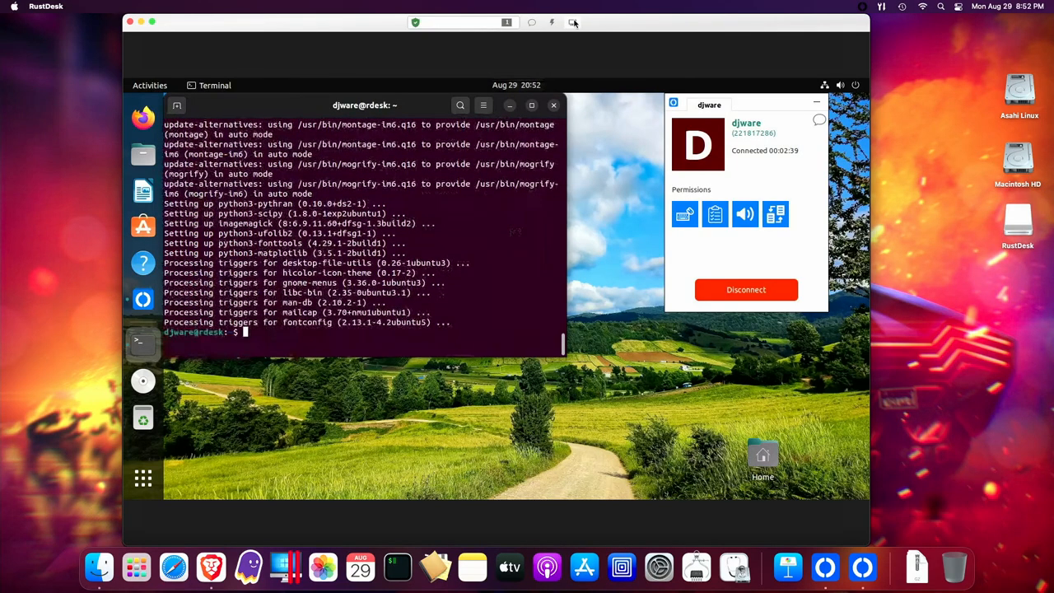
click(573, 23)
text(l)
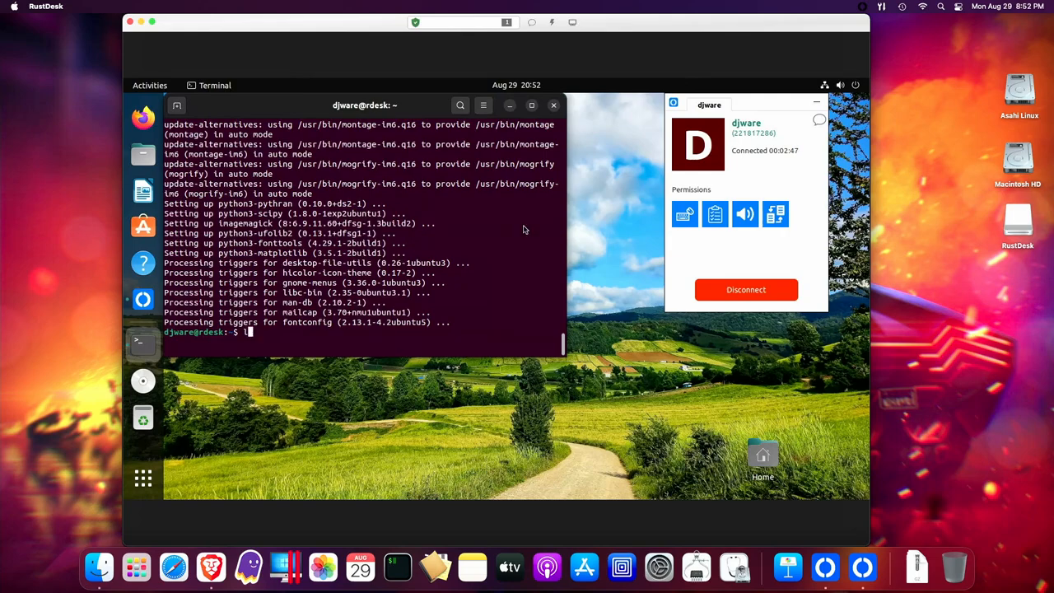
text(gt)
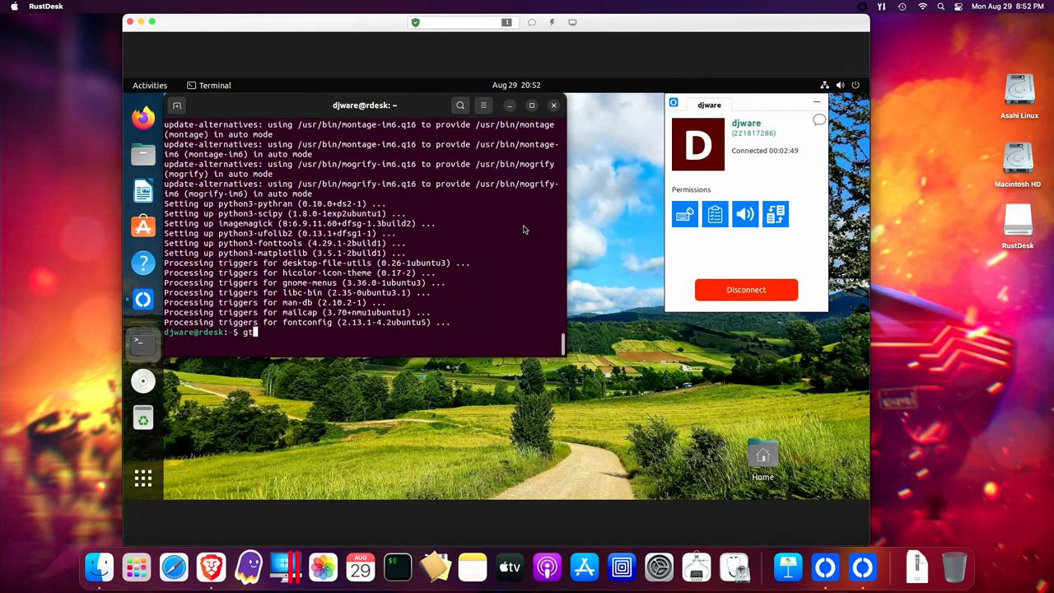
text(hto)
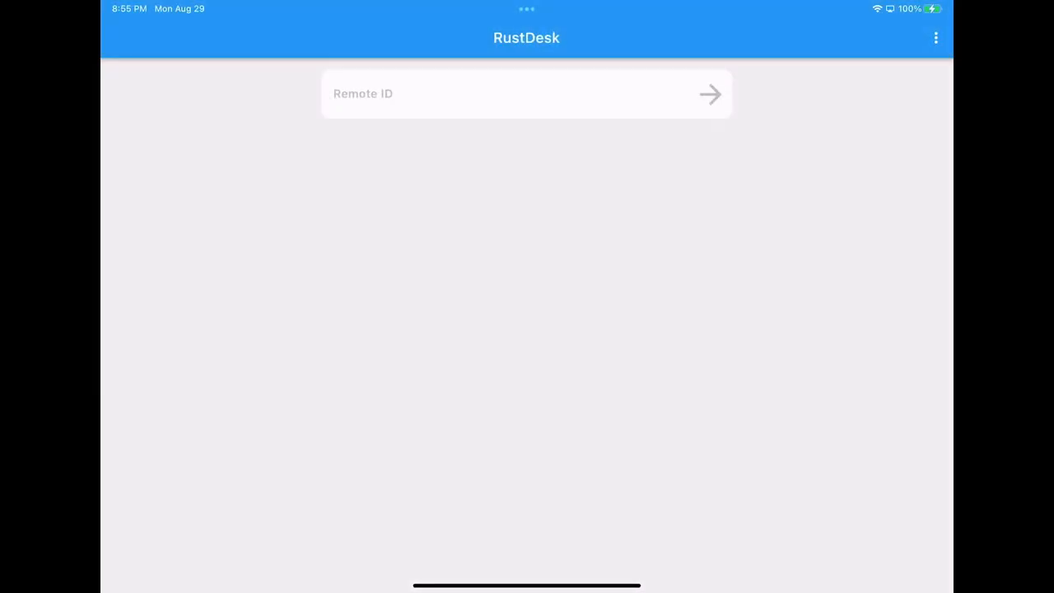
click(511, 94)
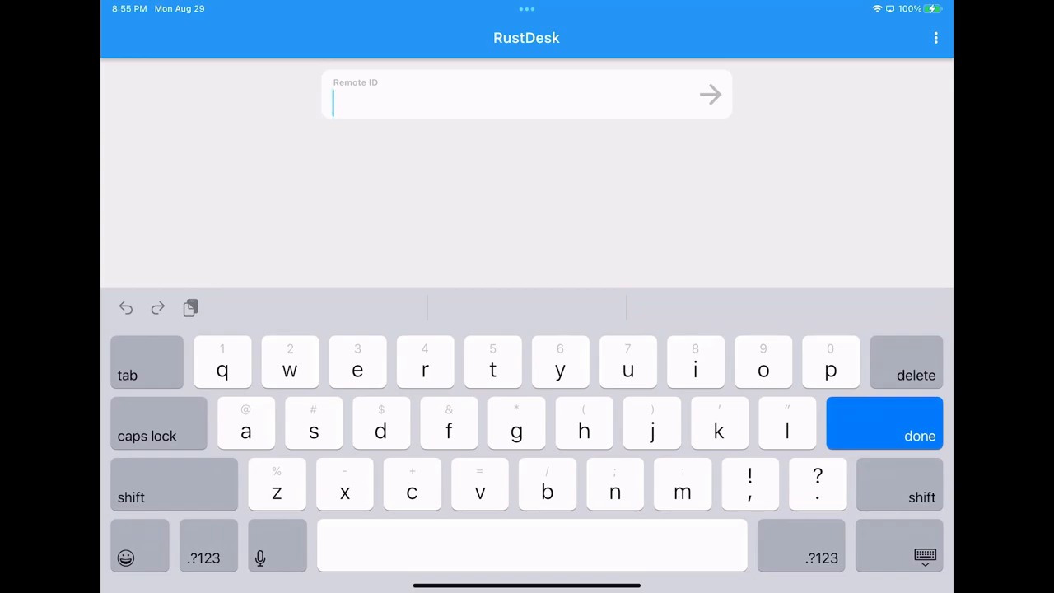
click(207, 559)
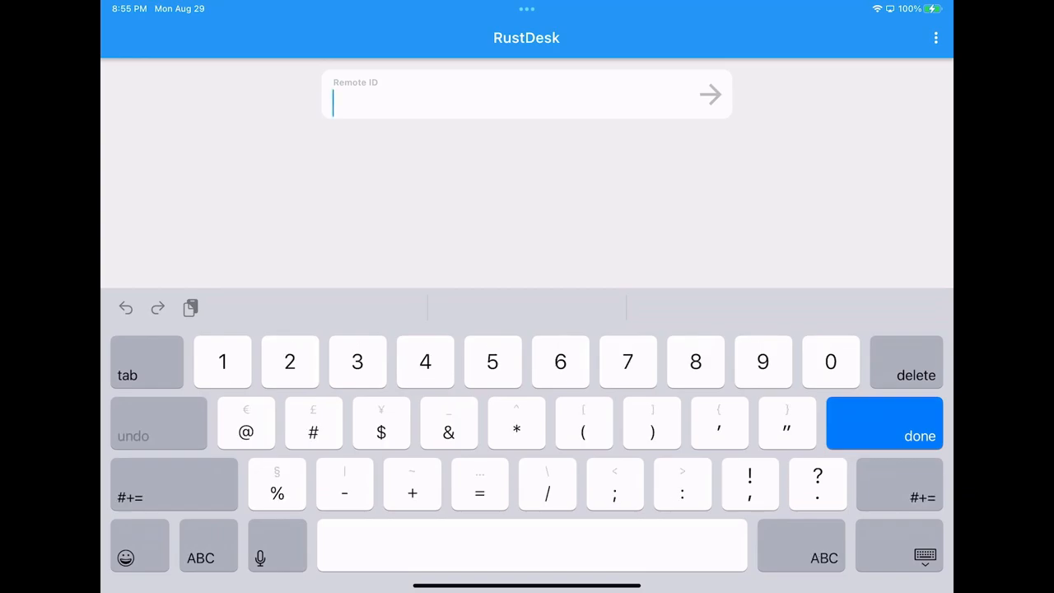
text(341317921)
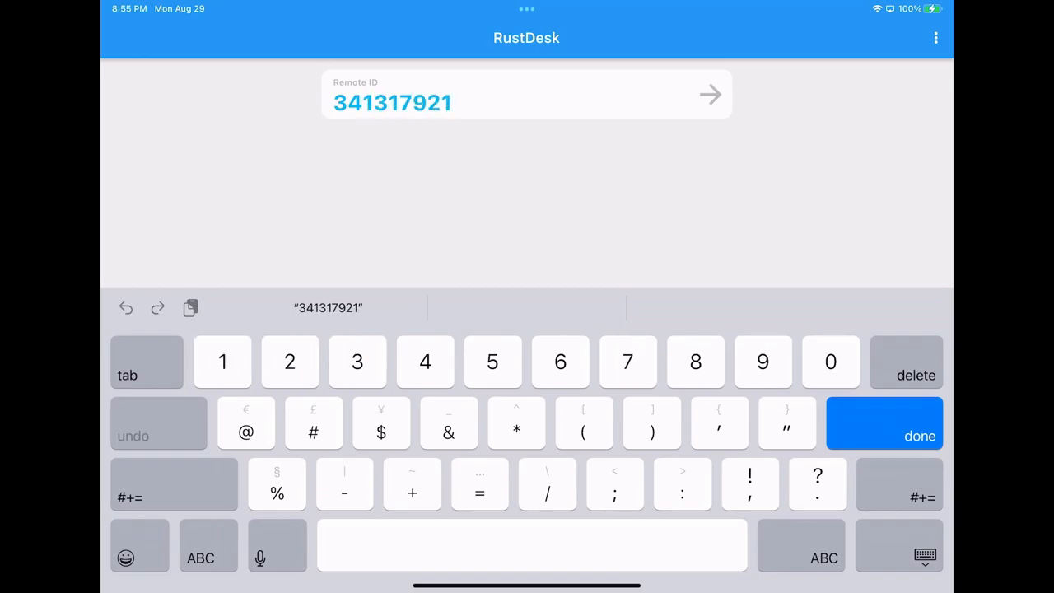
click(884, 422)
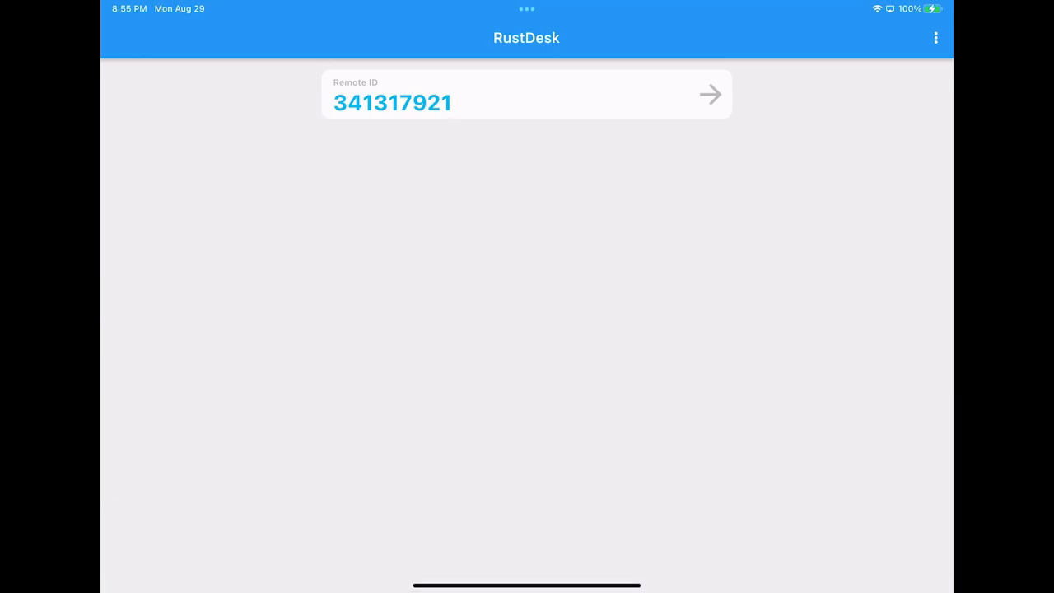
click(710, 94)
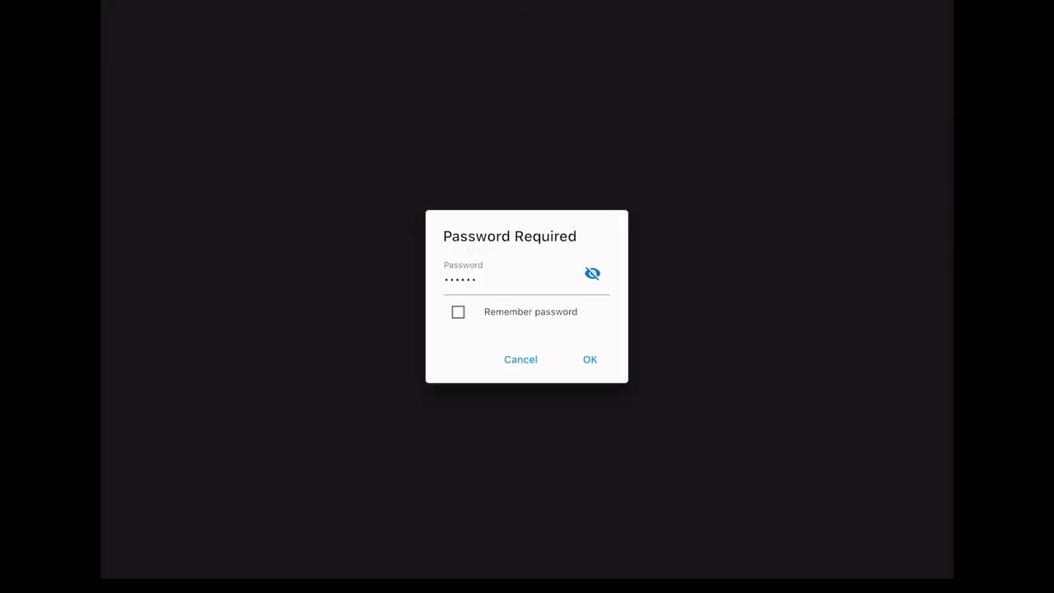
click(590, 360)
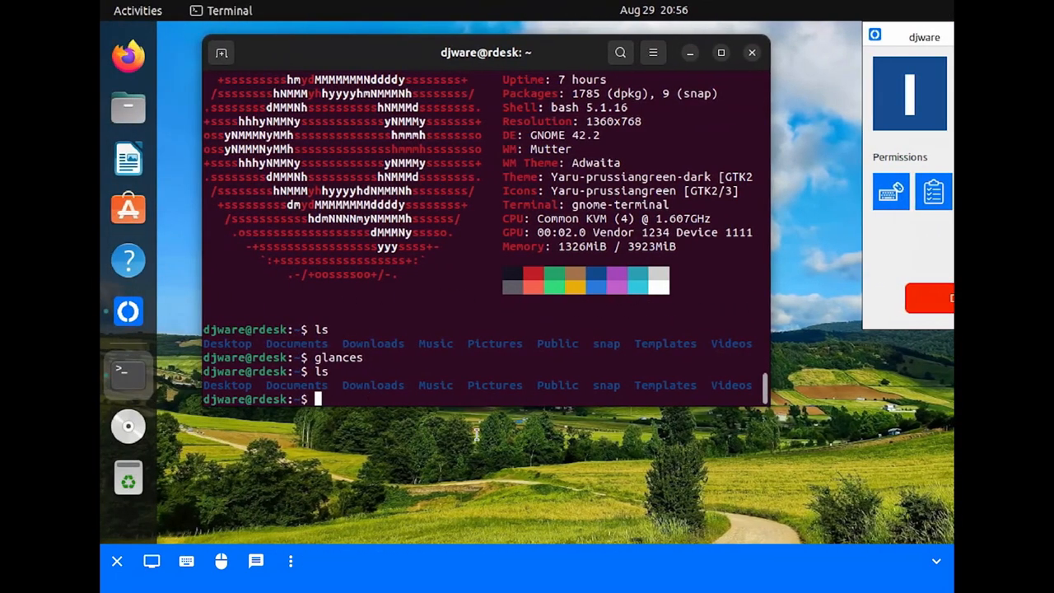
mouse_move(350, 494)
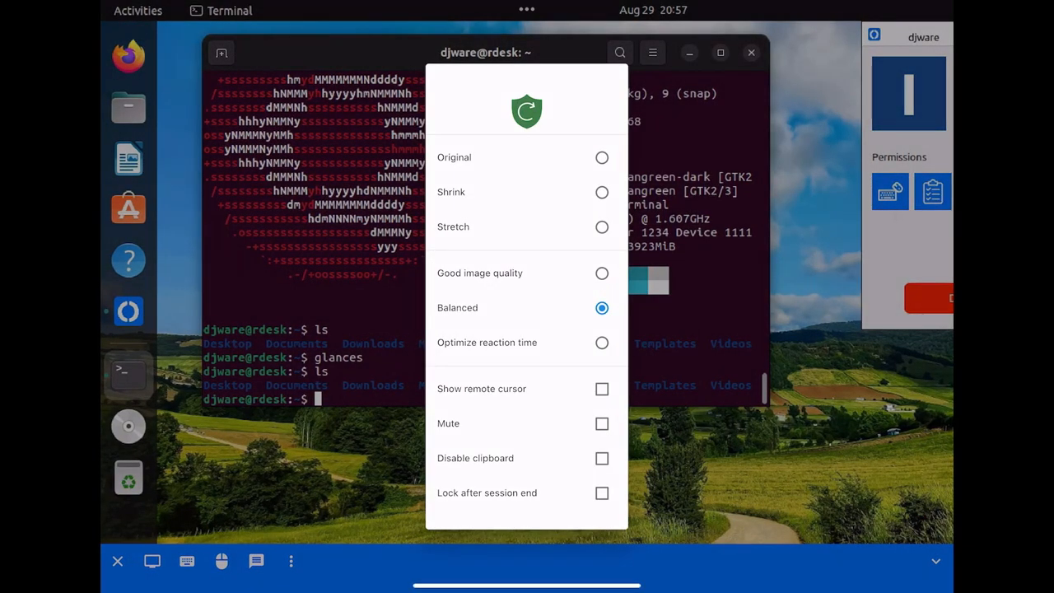
- Scale the remote desktop to fit the iPad screen and dismiss the touch gesture guide
click(602, 191)
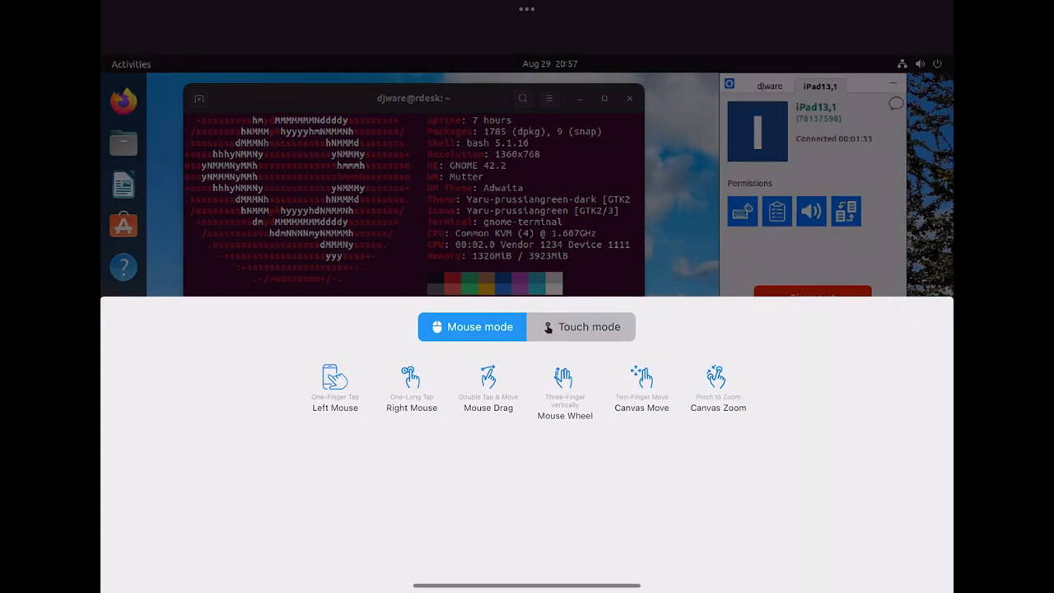
click(580, 326)
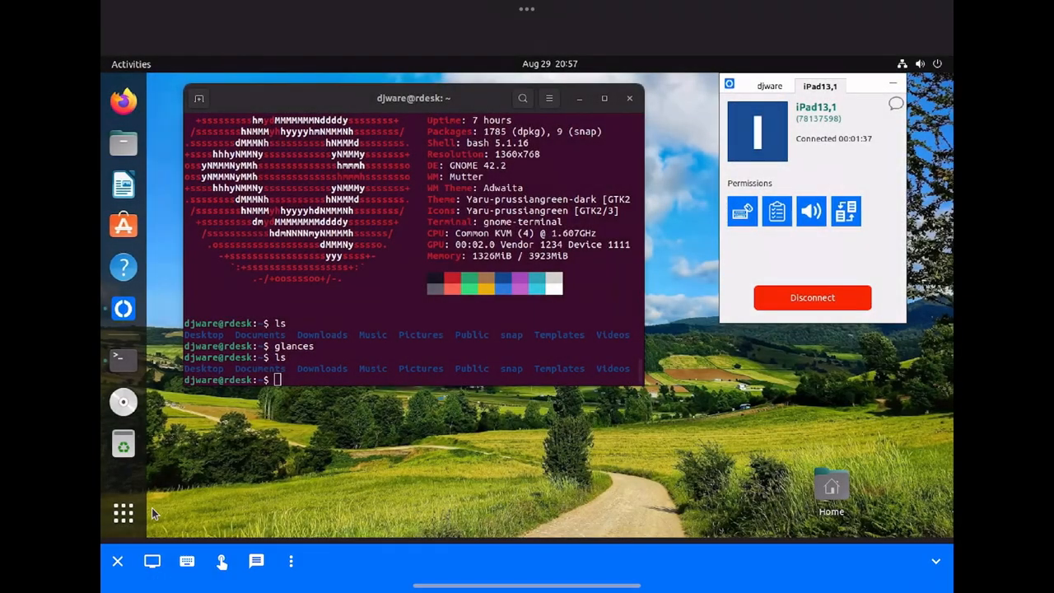
mouse_move(357, 304)
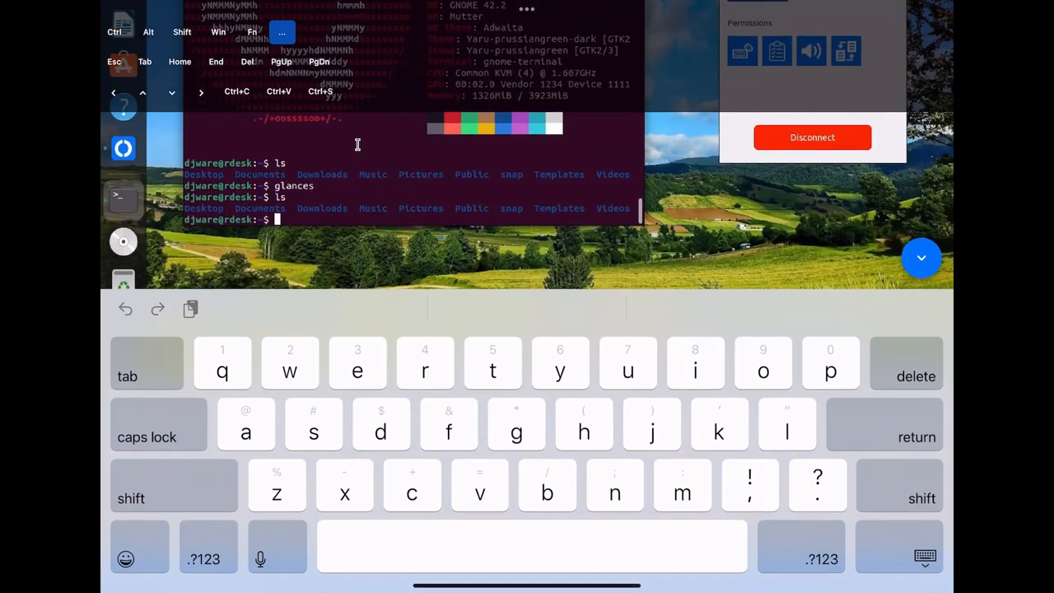
- Type 'glances' (correcting a typo) and run it in the remote terminal from the iPad
text(gp)
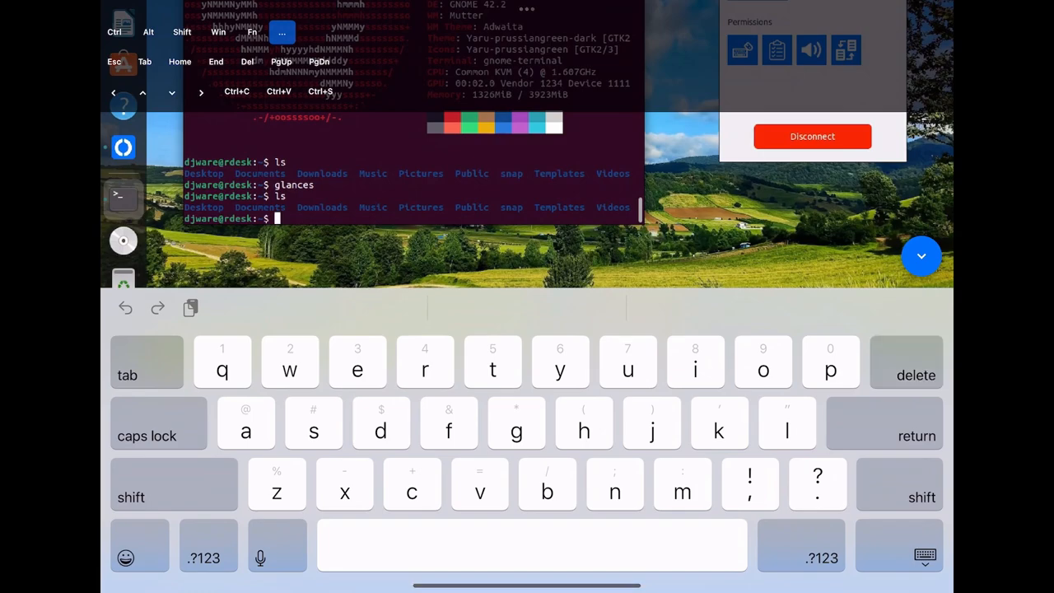
text(glancex)
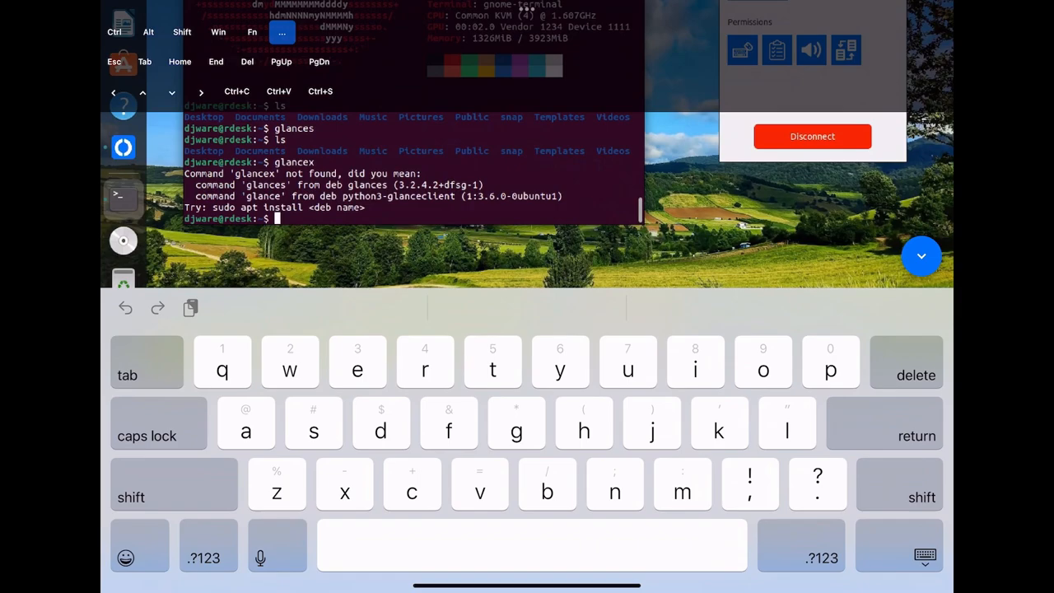
text(glance)
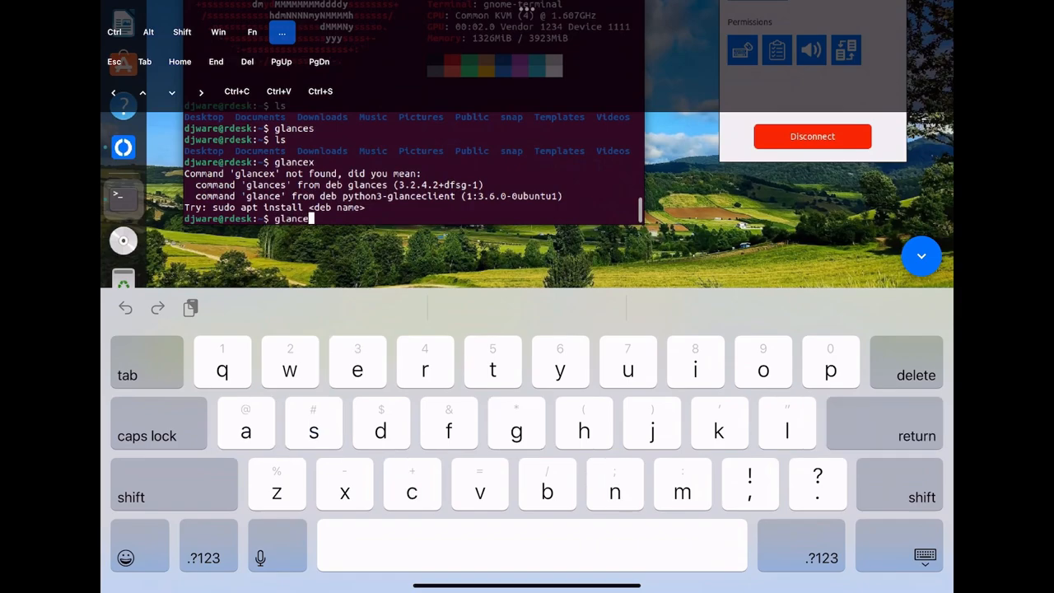
key(Return)
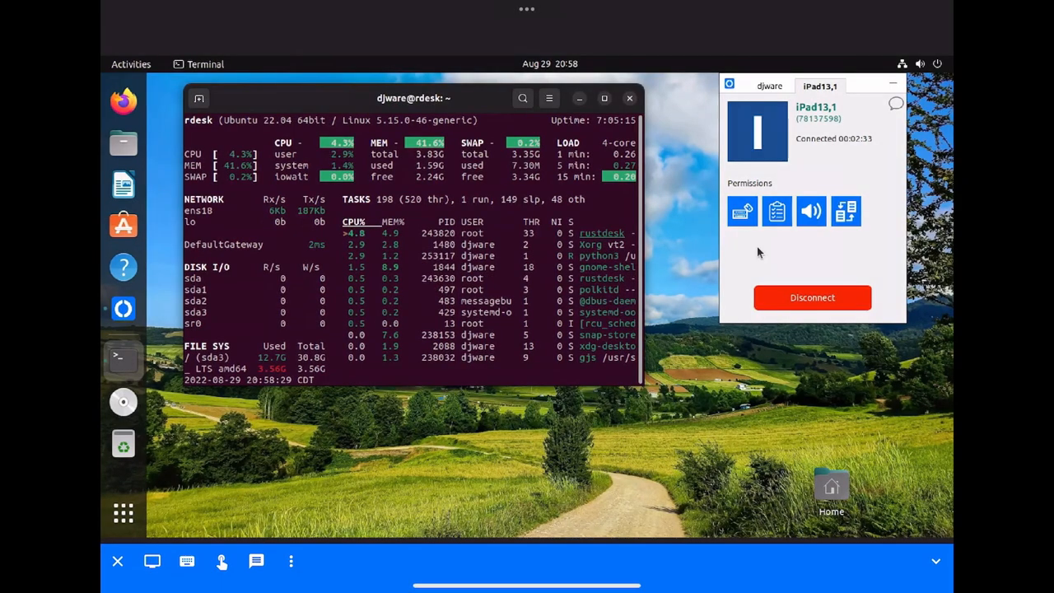
mouse_move(831, 240)
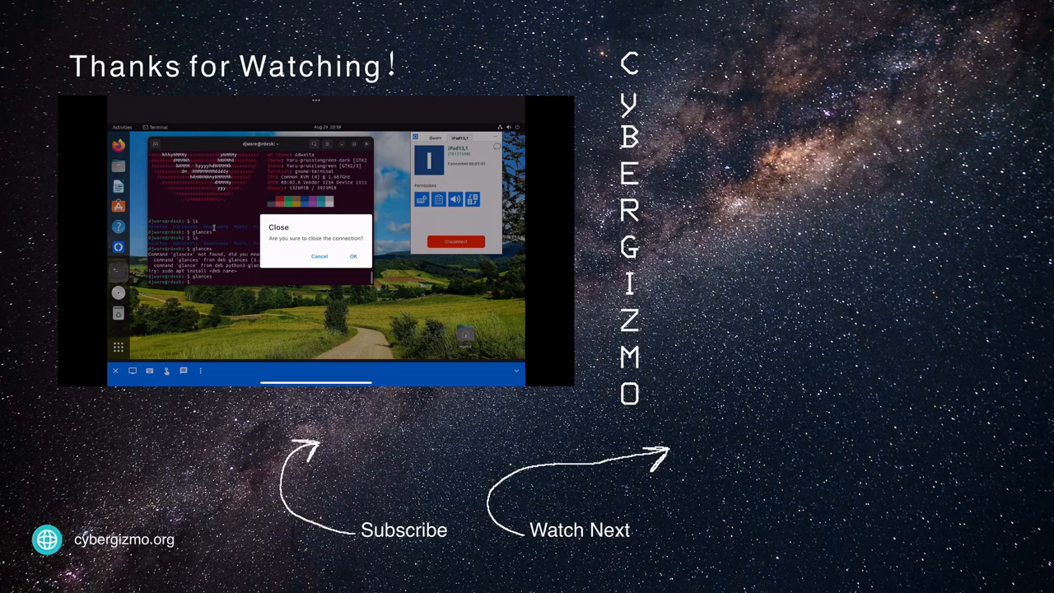
- Confirm closing the remote connection to return to RustDesk's home screen
click(354, 256)
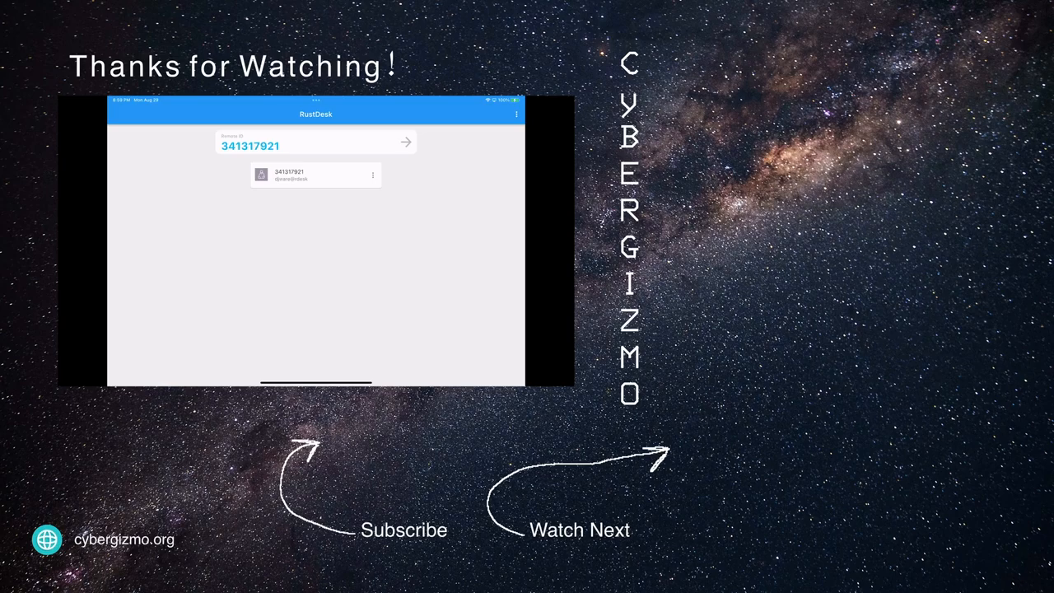